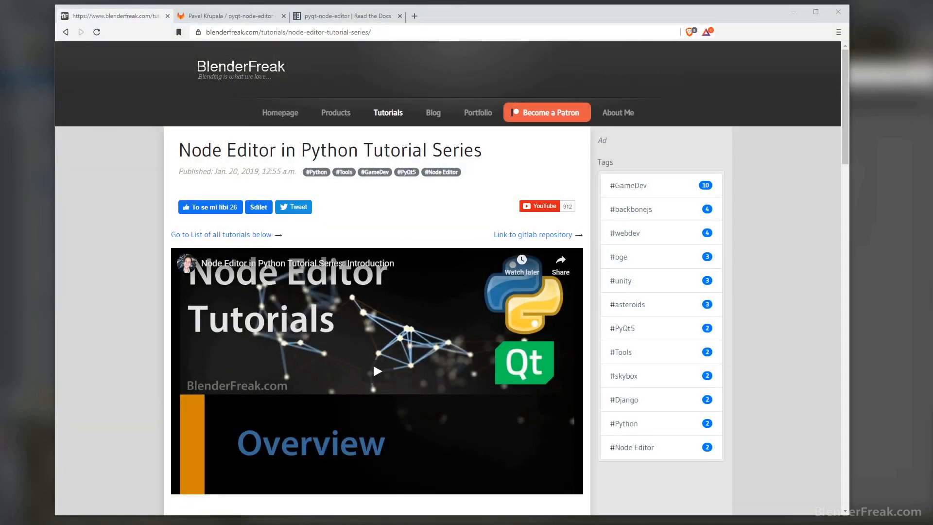
pyautogui.moveTo(81, 241)
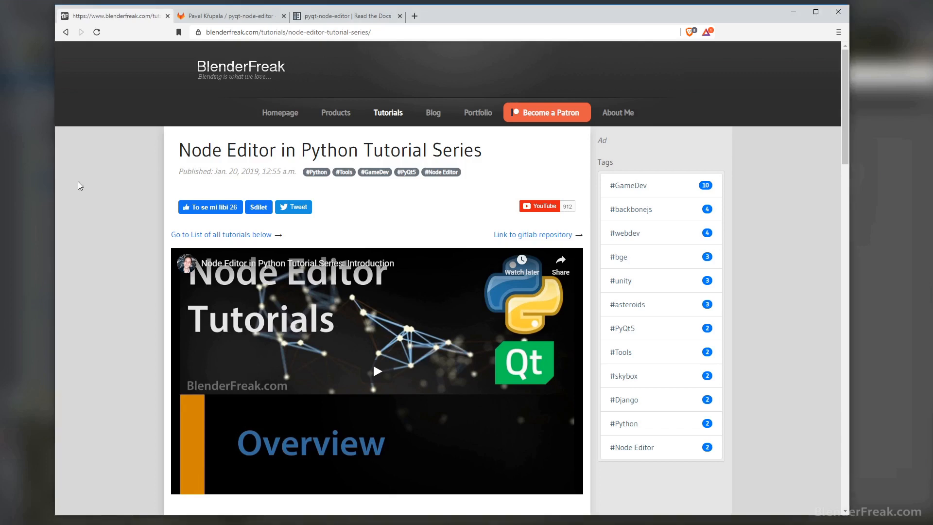
# Scroll past the embedded video to the 'About the series' section and tutorials overview
pyautogui.scroll(-3)
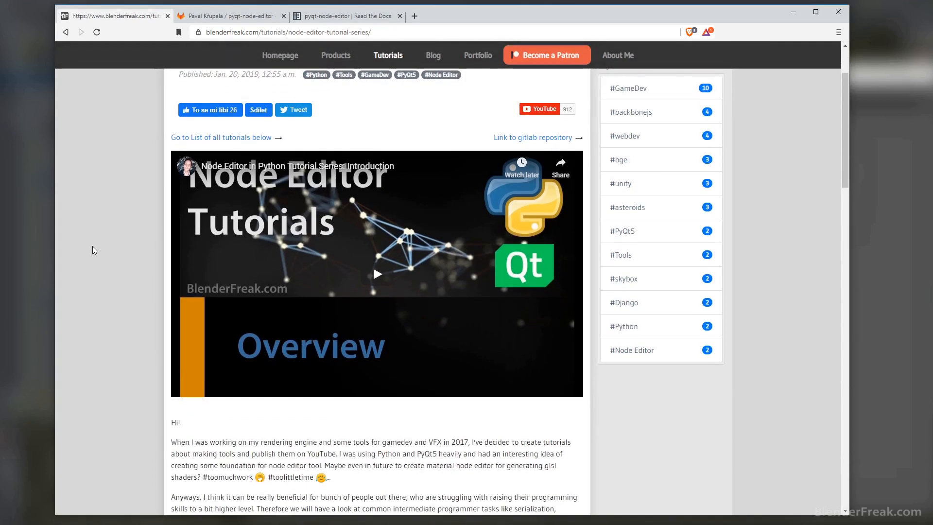
pyautogui.scroll(-3)
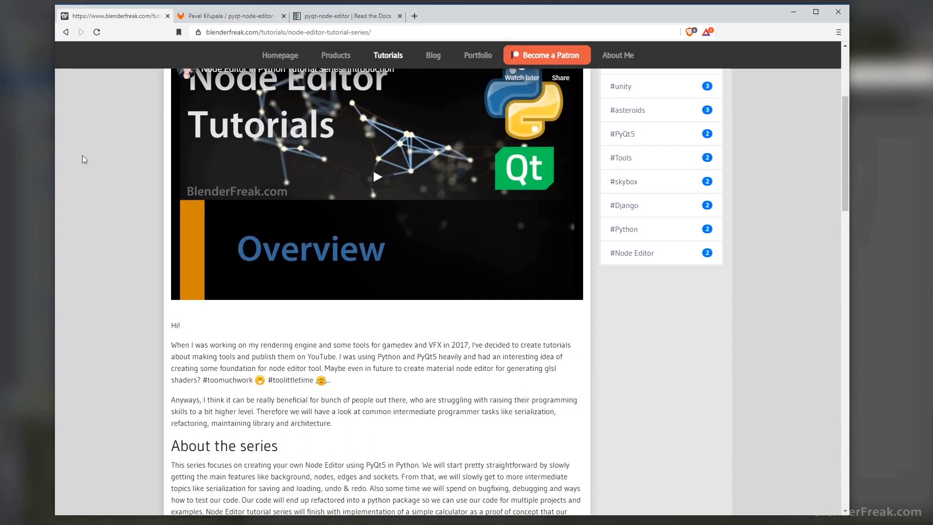
pyautogui.scroll(-3)
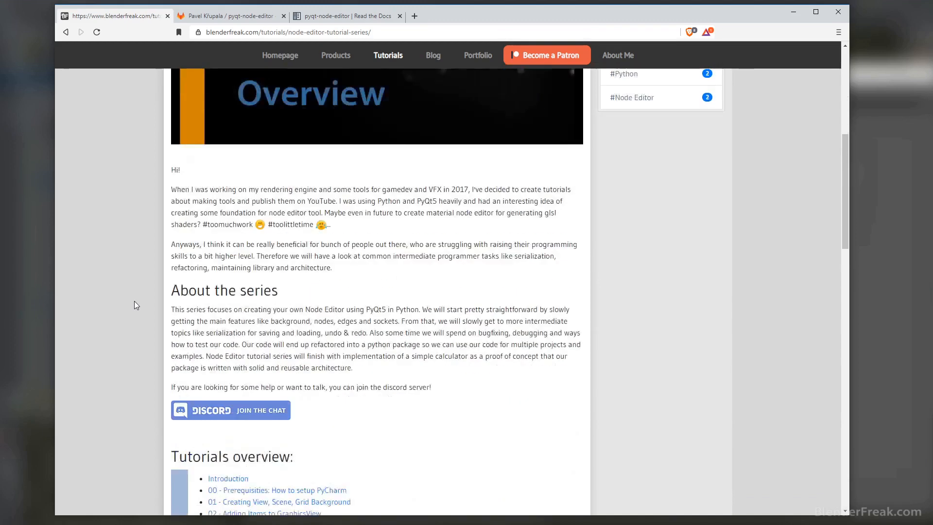
# Scroll down so the Beginner lessons 00–15 of the tutorials overview are fully visible
pyautogui.scroll(-3)
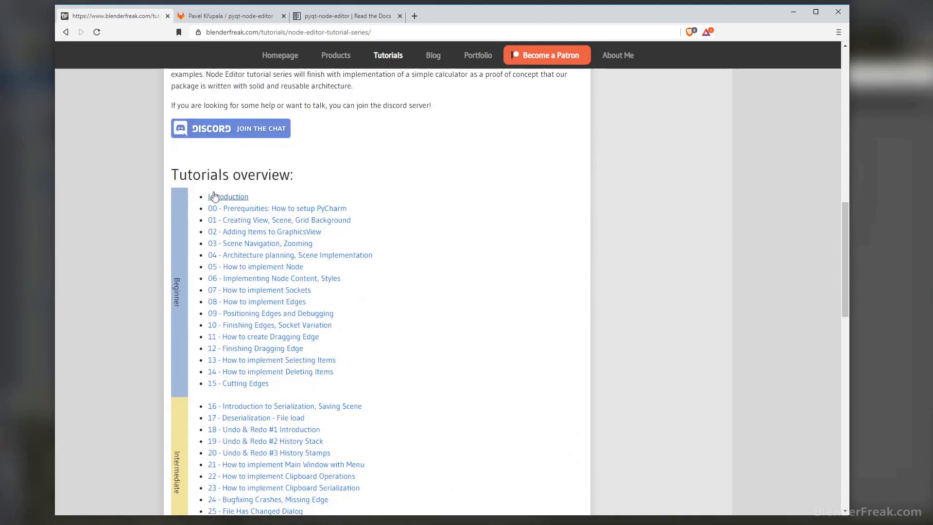
pyautogui.moveTo(228, 196)
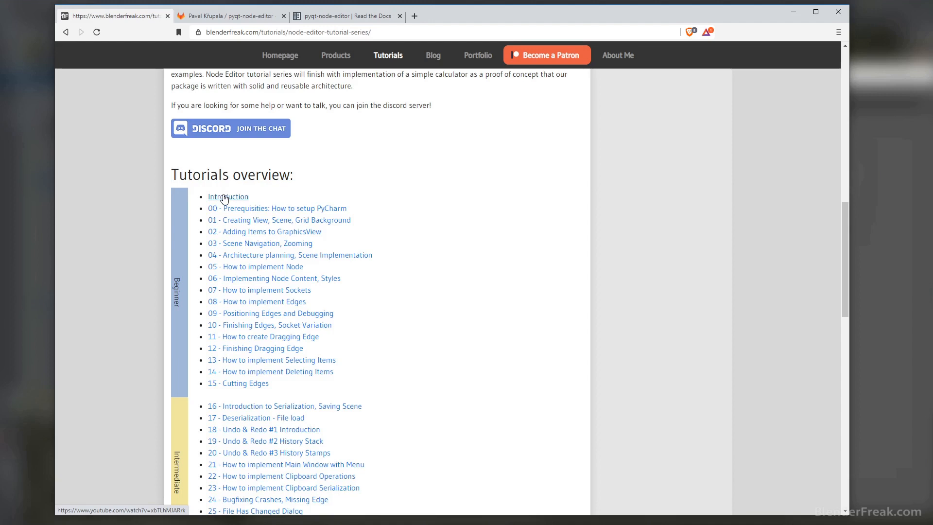
pyautogui.moveTo(286, 231)
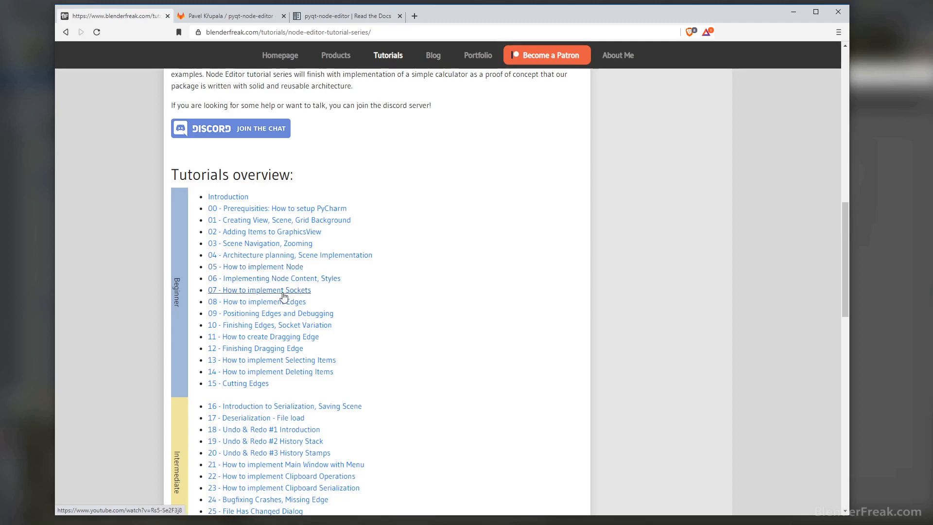
pyautogui.moveTo(286, 324)
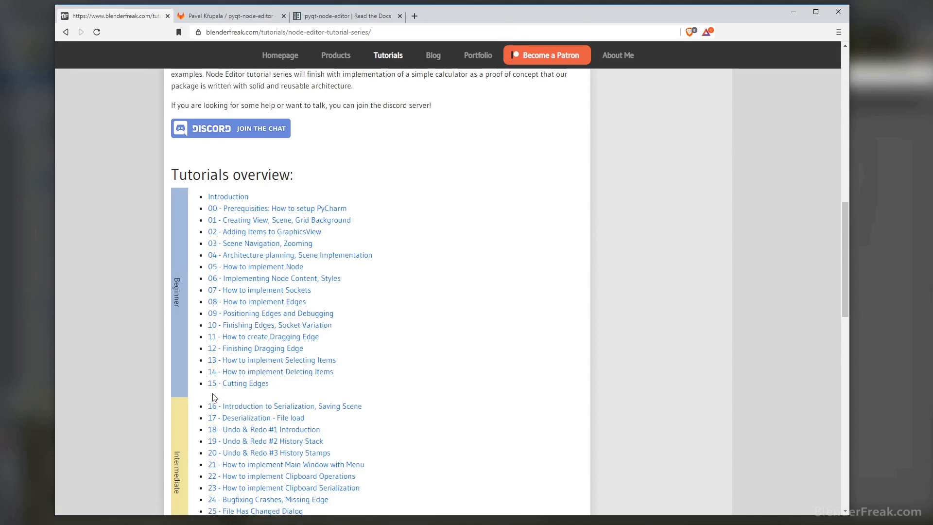
pyautogui.moveTo(287, 392)
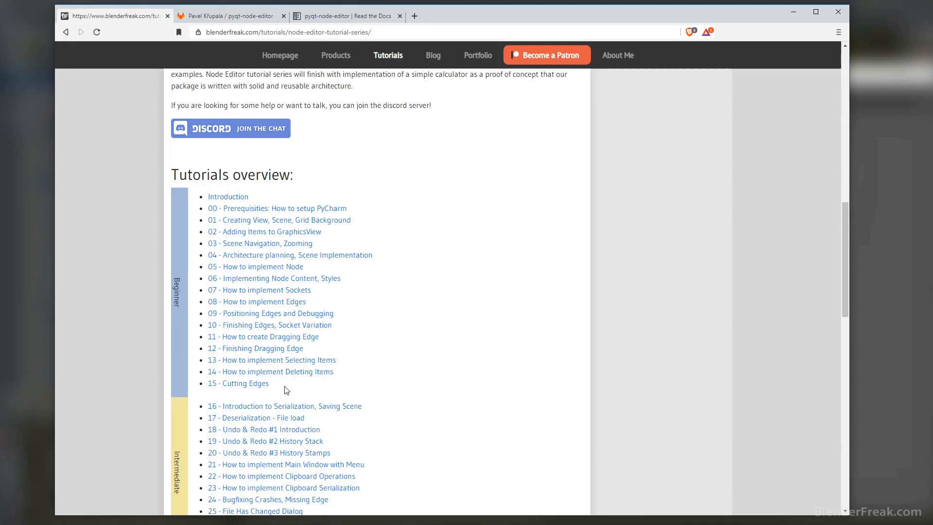
# Scroll down to show the Intermediate lessons 16–27 and the Advanced lessons through 37
pyautogui.scroll(-3)
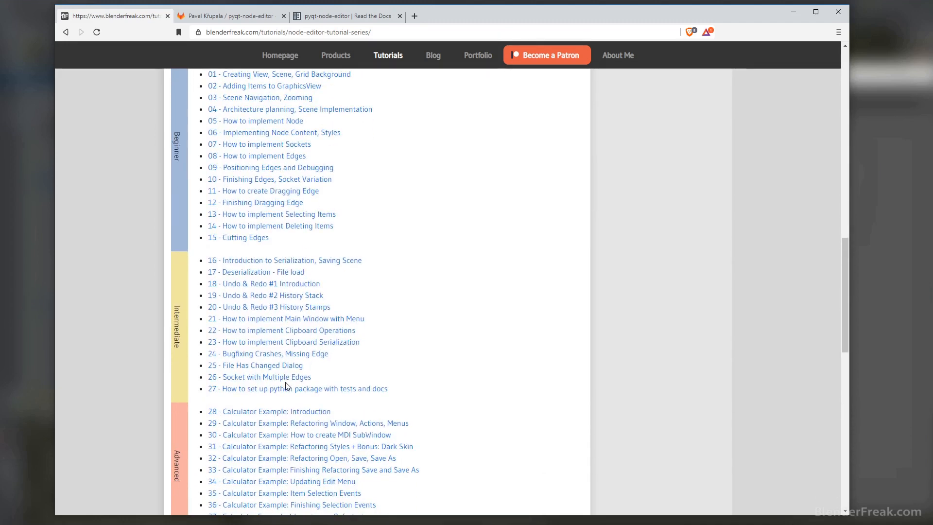
pyautogui.moveTo(274, 272)
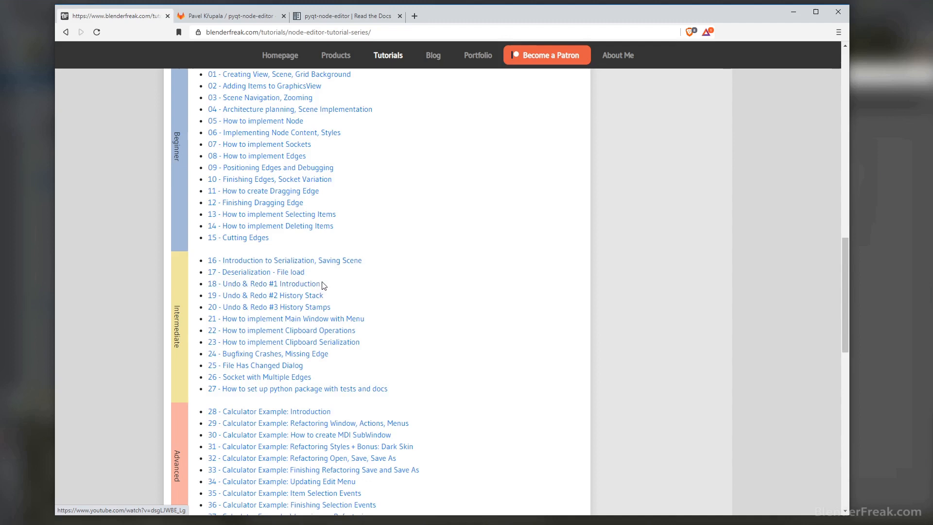
pyautogui.scroll(-3)
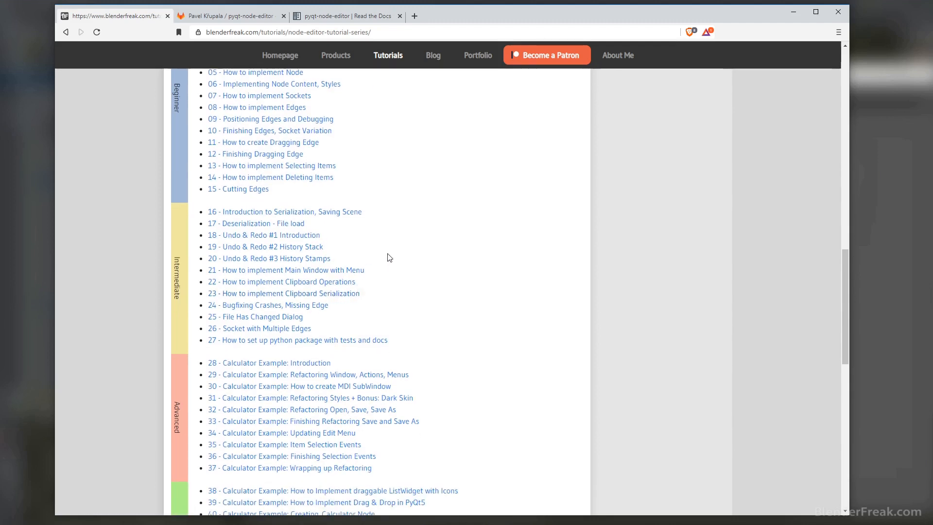
pyautogui.moveTo(354, 274)
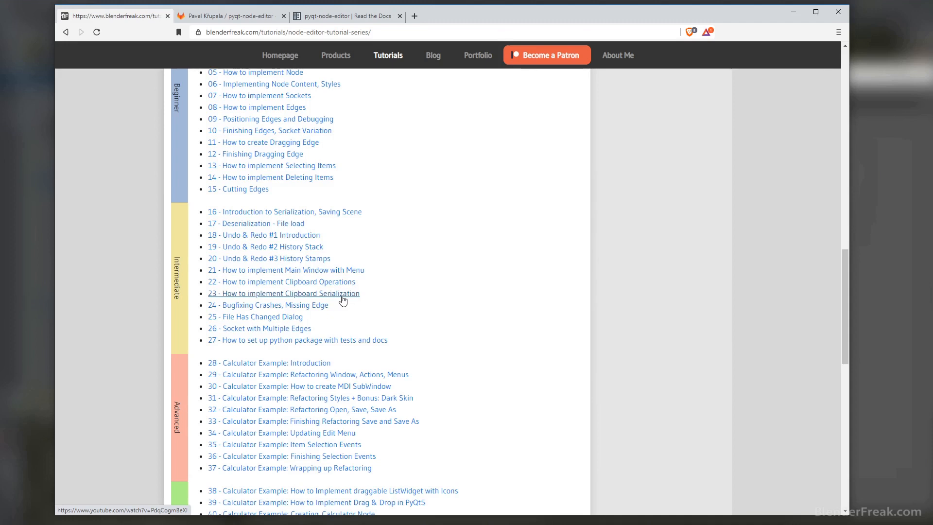
pyautogui.moveTo(336, 308)
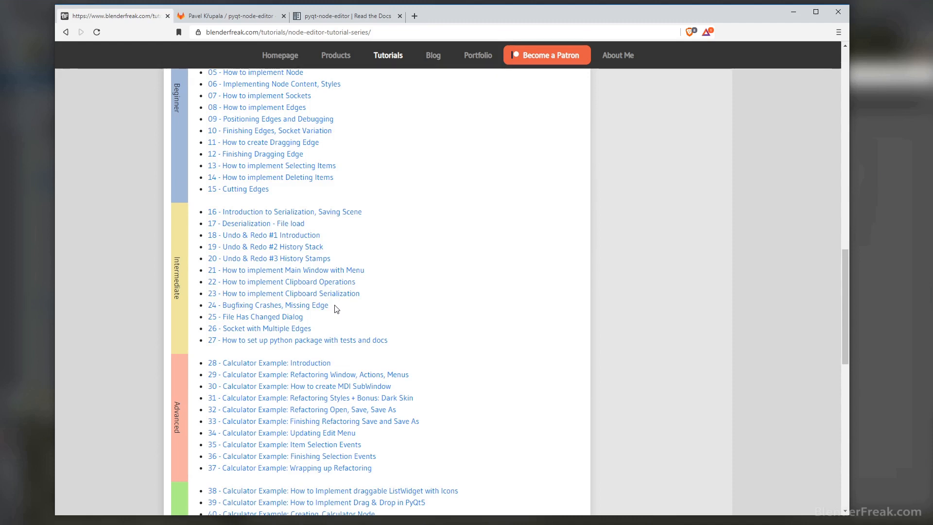
pyautogui.moveTo(333, 314)
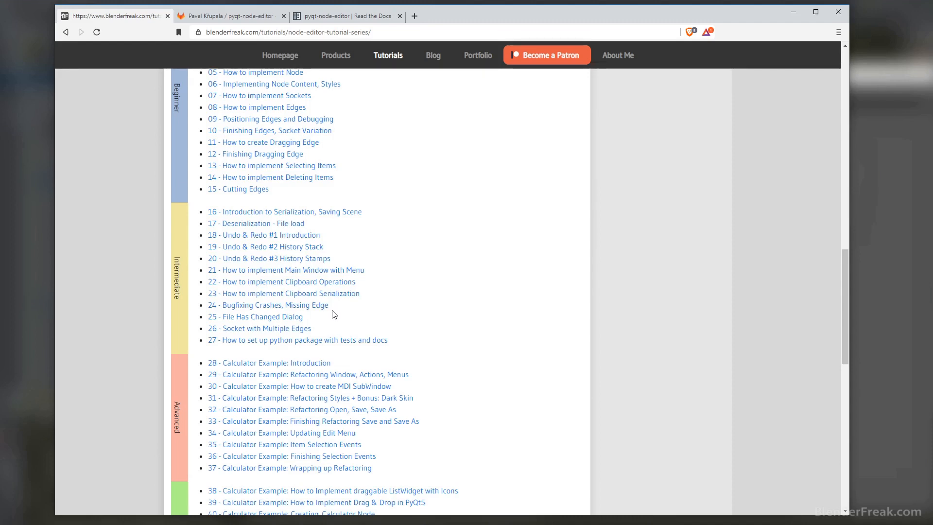
pyautogui.moveTo(368, 314)
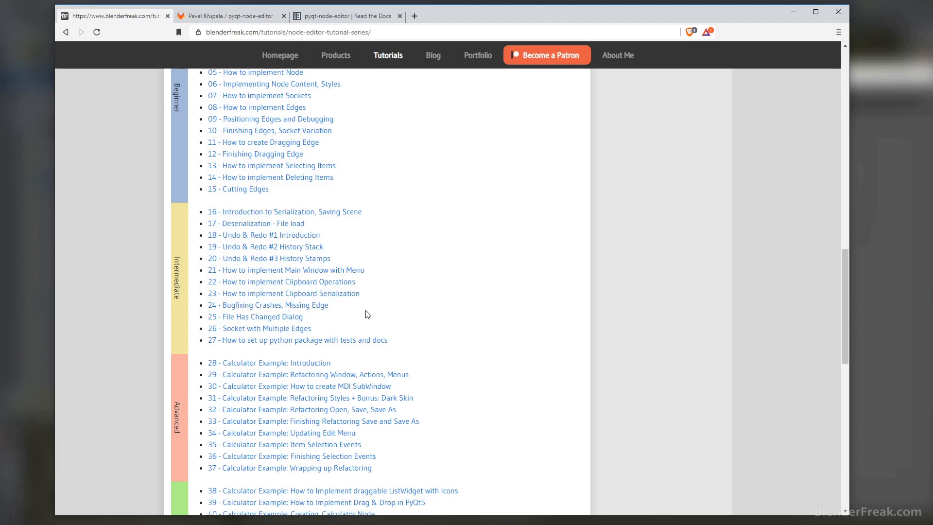
pyautogui.moveTo(296, 363)
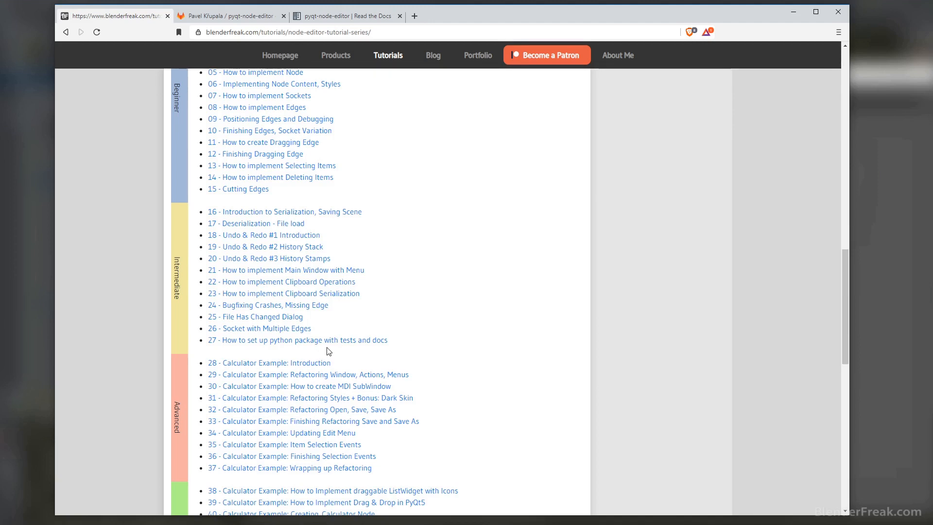
pyautogui.moveTo(409, 340)
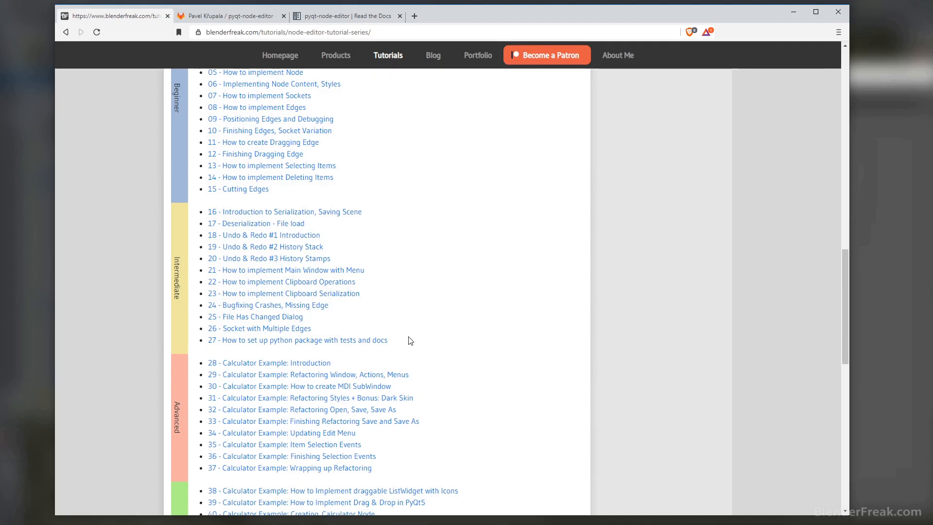
# Scroll down to the Calculator Example lessons 38–49 of the overview
pyautogui.scroll(-3)
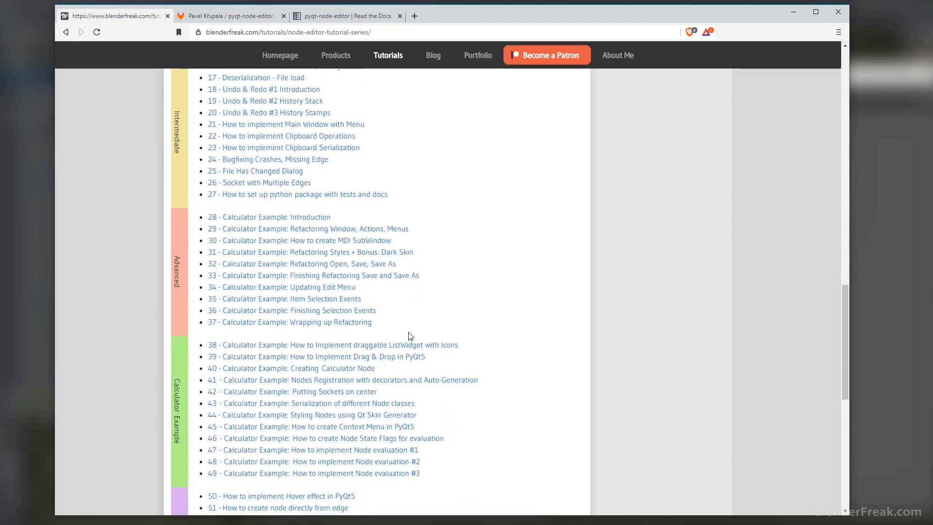
pyautogui.moveTo(281, 228)
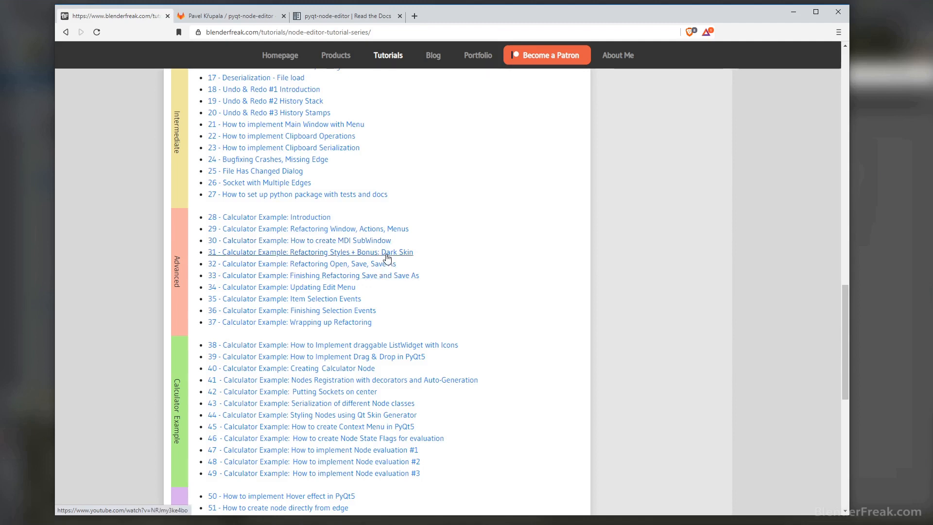
pyautogui.moveTo(410, 266)
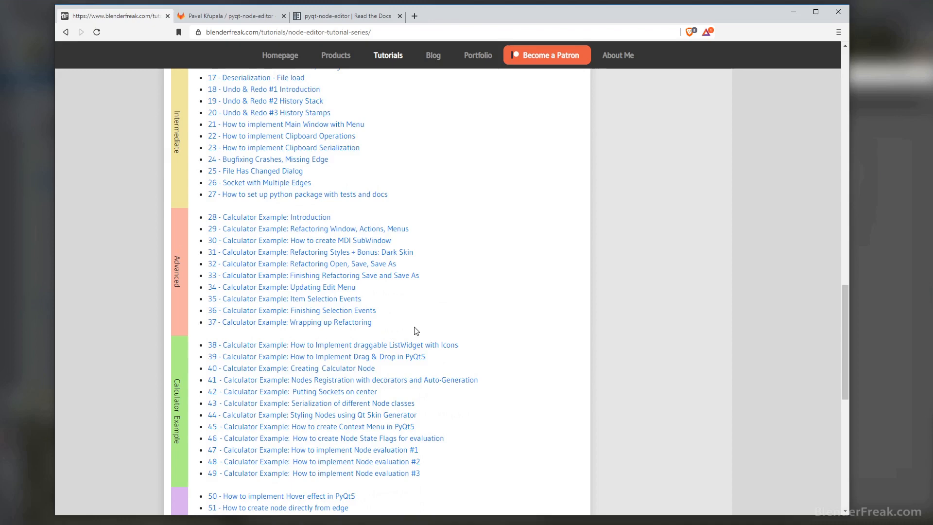
pyautogui.moveTo(276, 338)
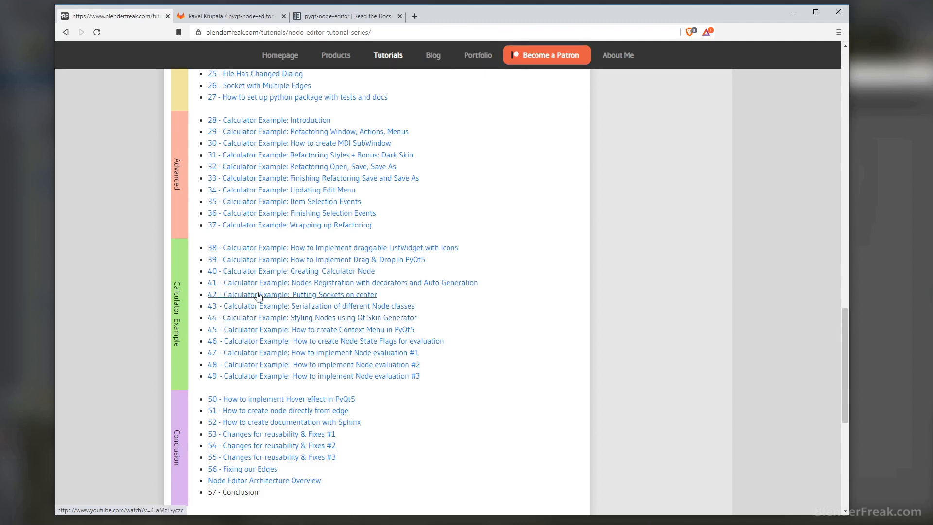
pyautogui.moveTo(247, 248)
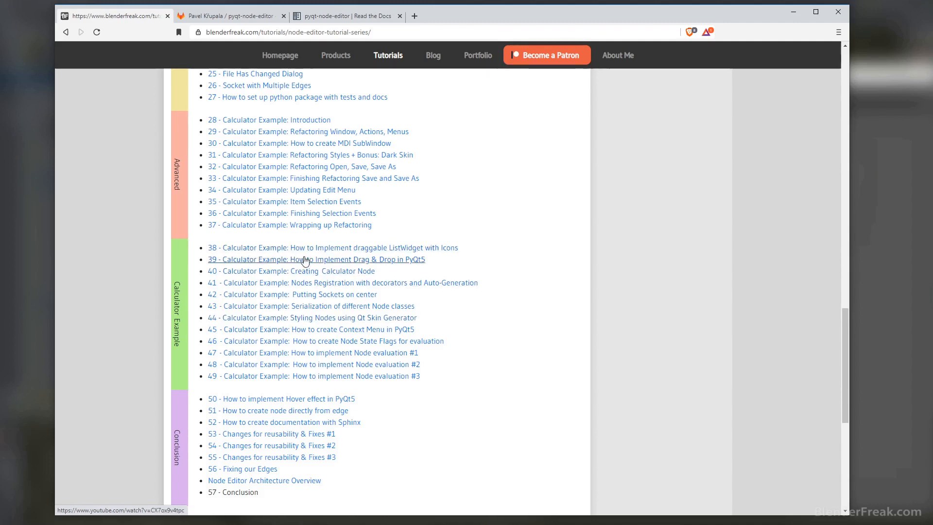
pyautogui.moveTo(388, 269)
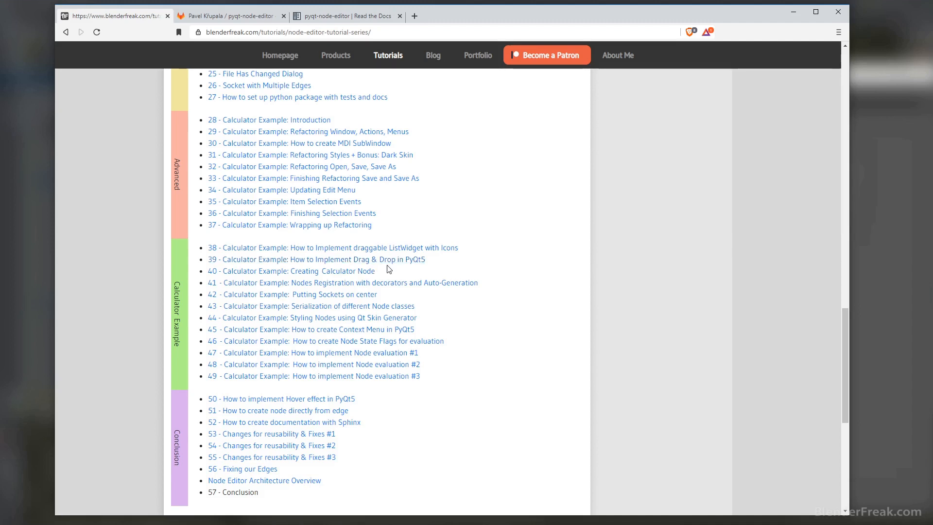
pyautogui.moveTo(391, 273)
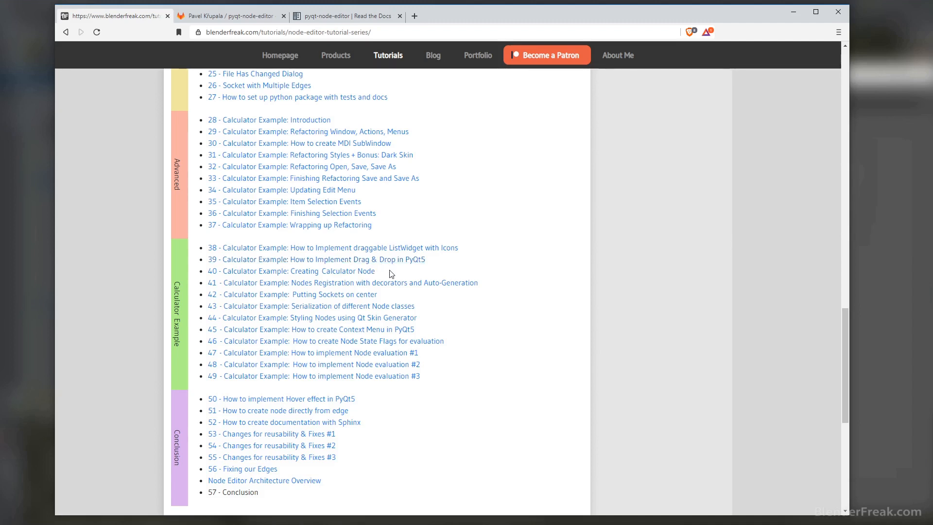
pyautogui.moveTo(385, 278)
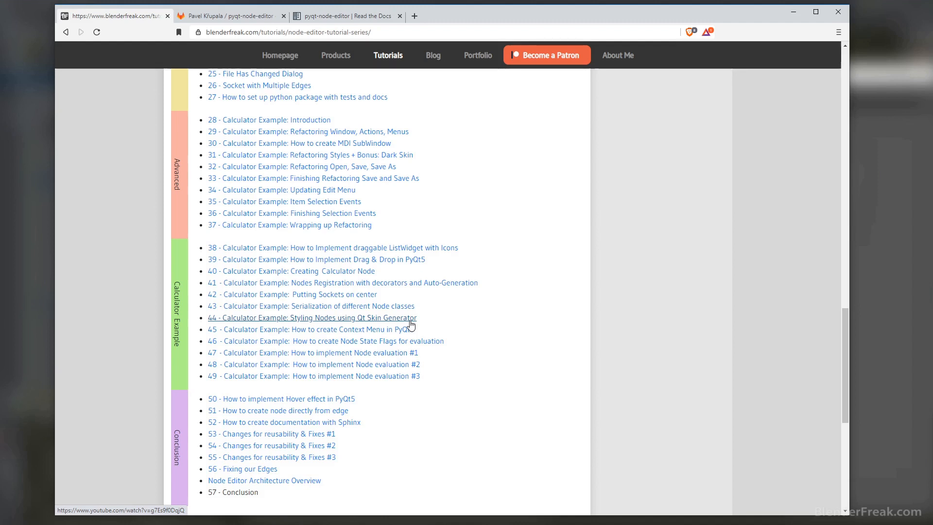
pyautogui.moveTo(402, 337)
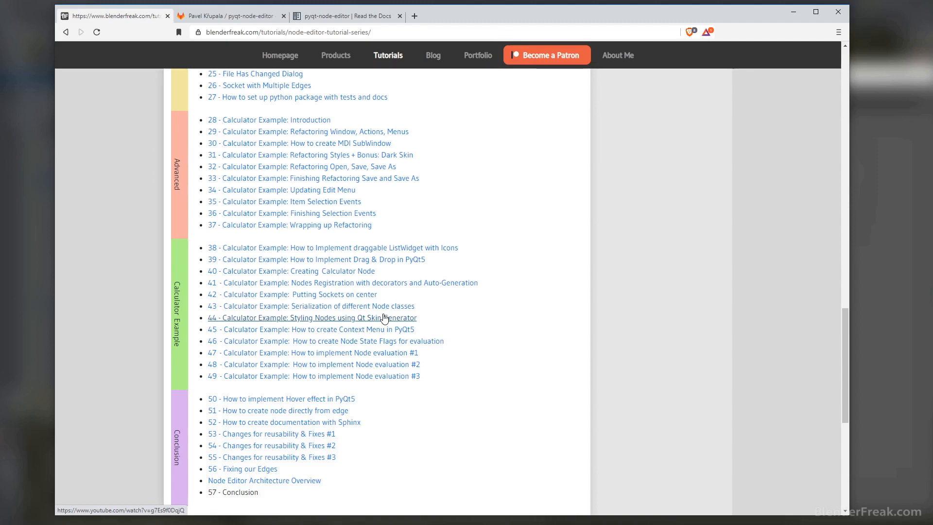
pyautogui.moveTo(385, 322)
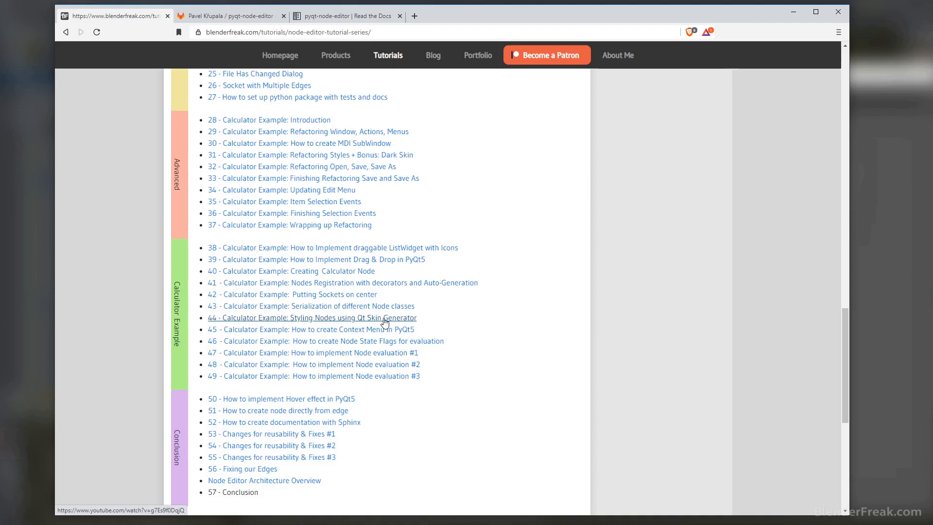
pyautogui.moveTo(392, 327)
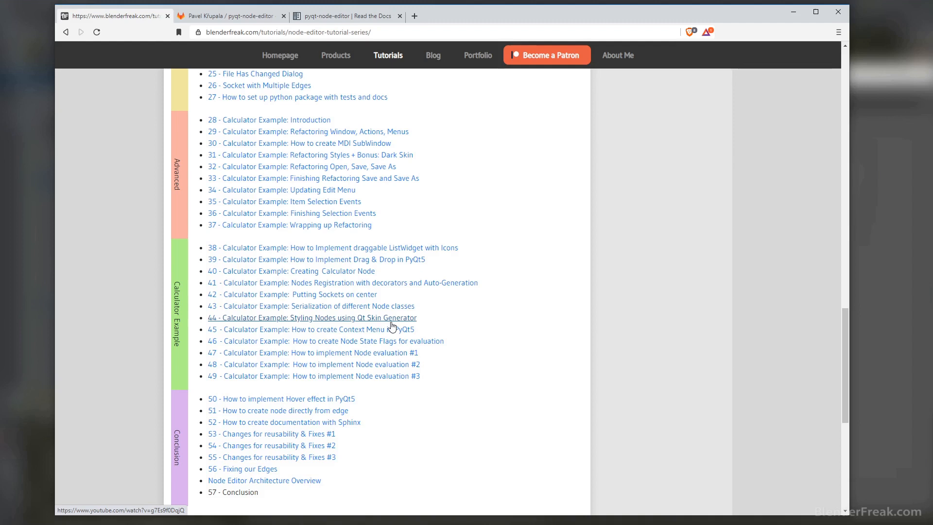
# Scroll past the Conclusion lessons to More info, then switch to the pyqt-node-editor GitLab tab
pyautogui.scroll(-3)
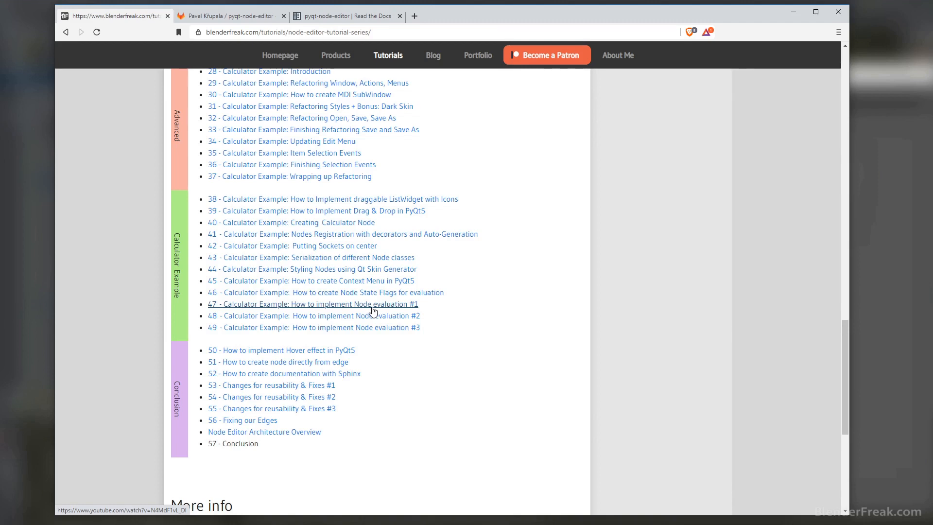
pyautogui.moveTo(374, 312)
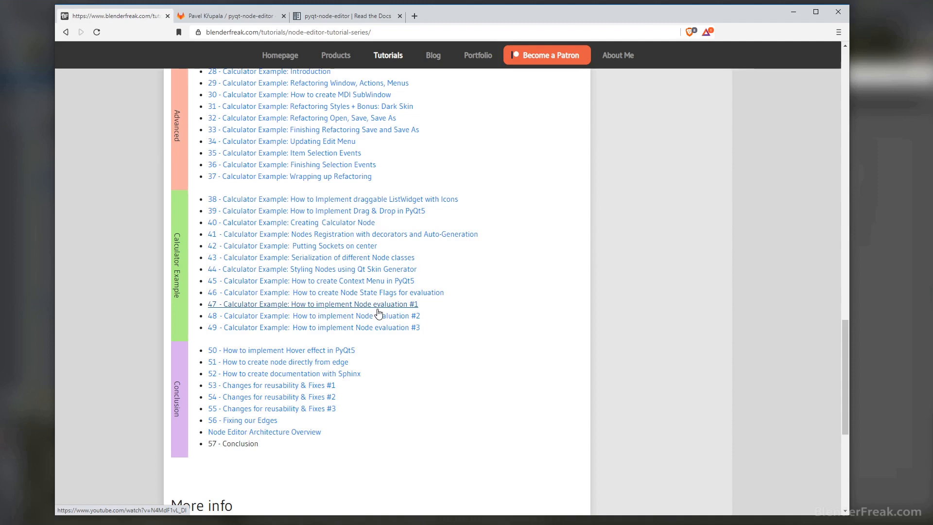
pyautogui.moveTo(383, 322)
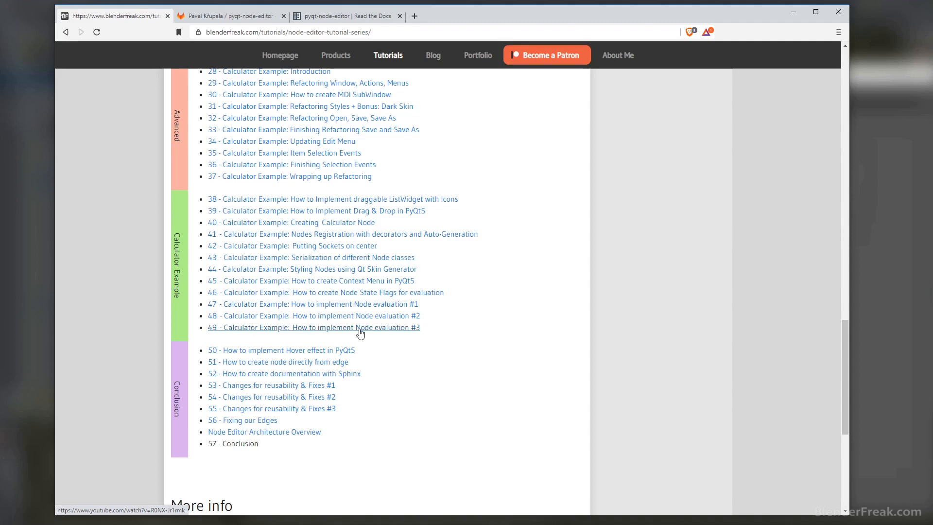
pyautogui.moveTo(359, 305)
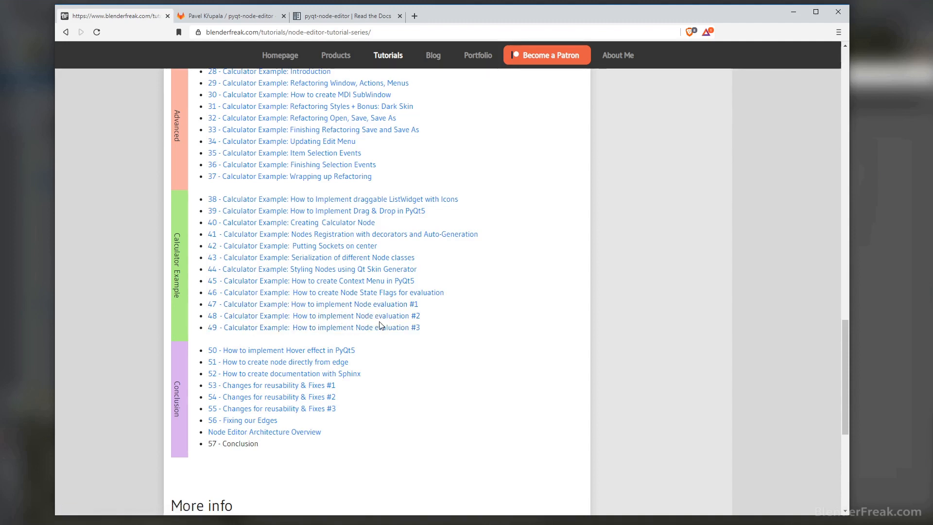
pyautogui.moveTo(381, 328)
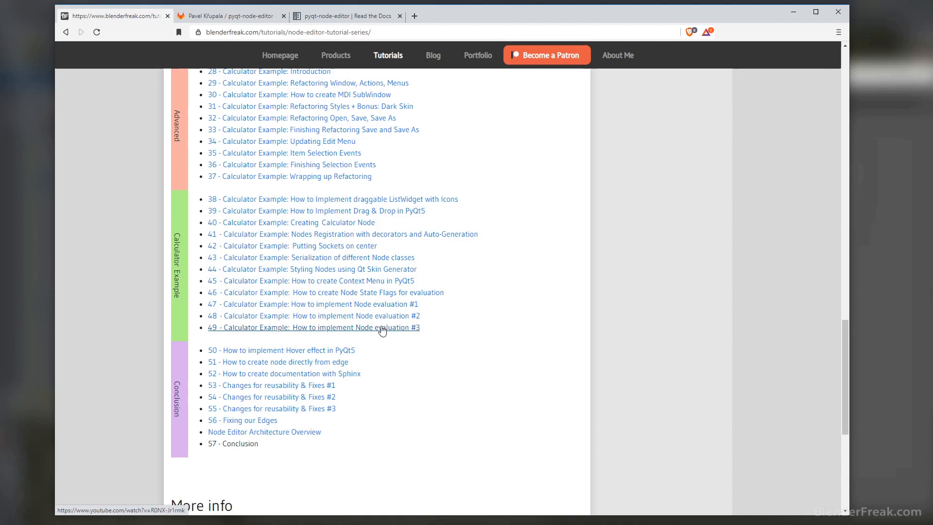
pyautogui.moveTo(377, 341)
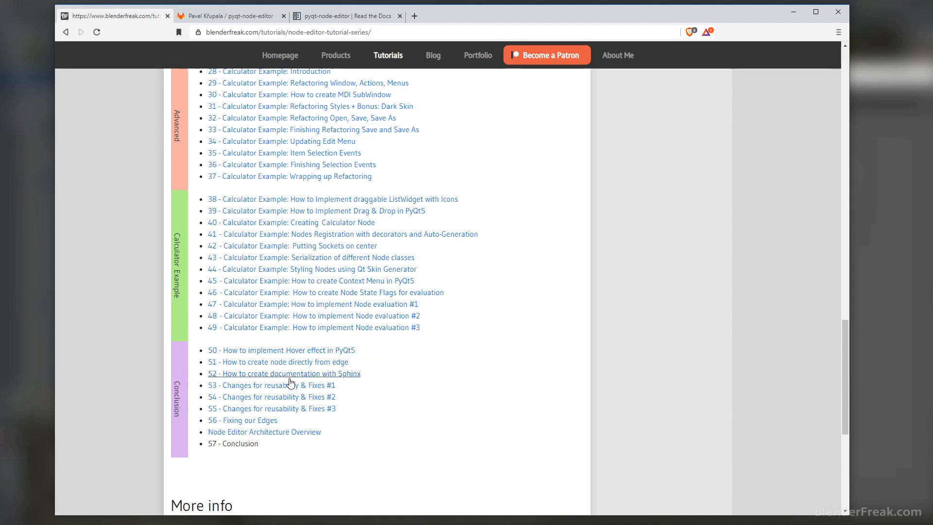
pyautogui.moveTo(344, 382)
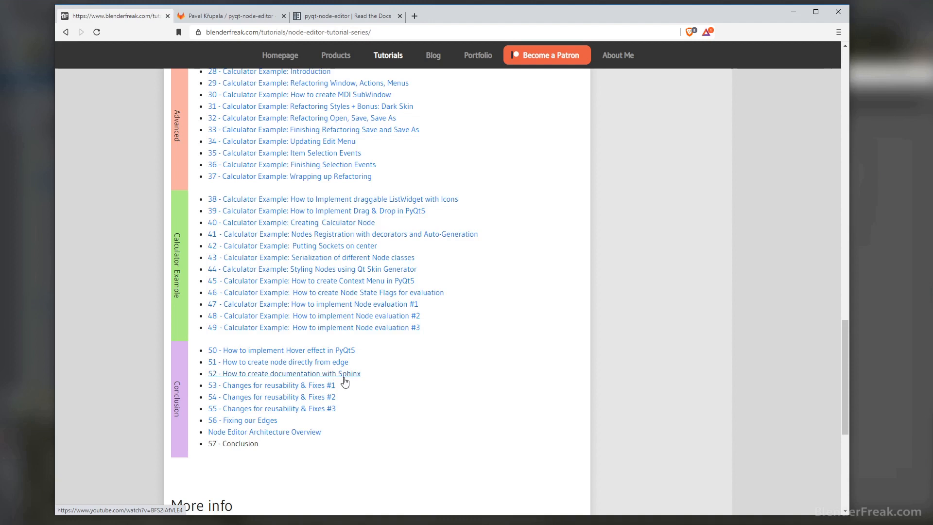
pyautogui.moveTo(319, 389)
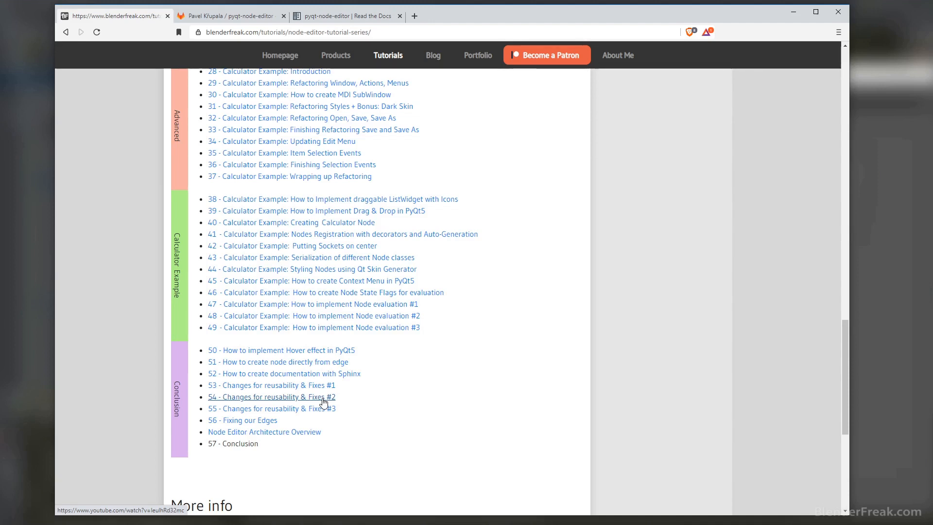
pyautogui.scroll(-3)
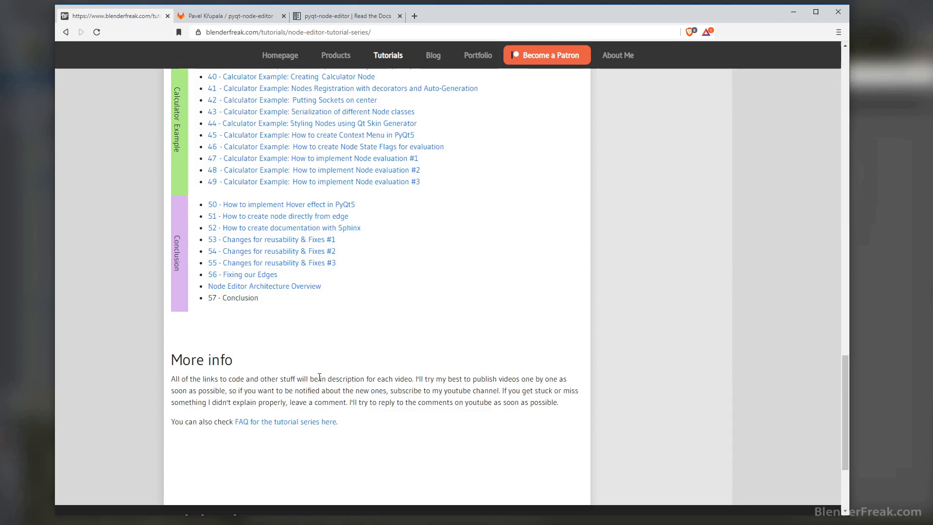
pyautogui.scroll(-3)
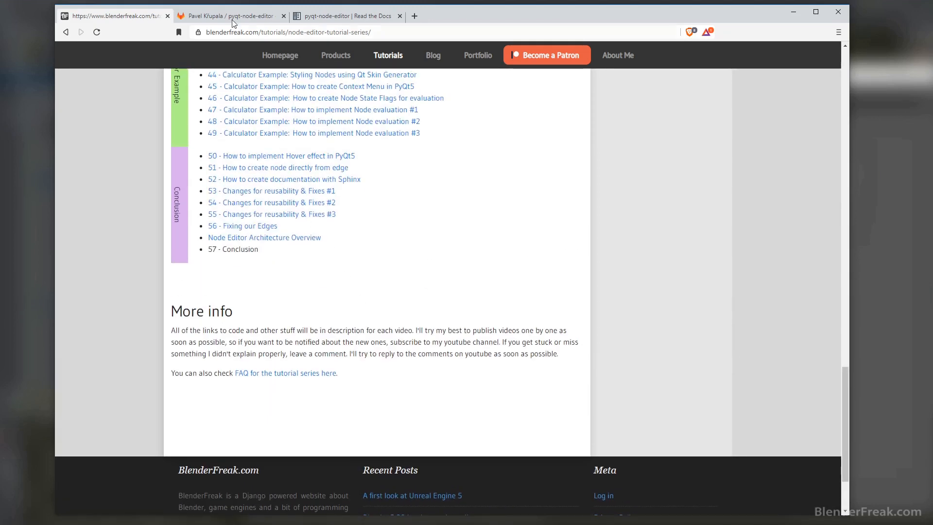
pyautogui.click(230, 16)
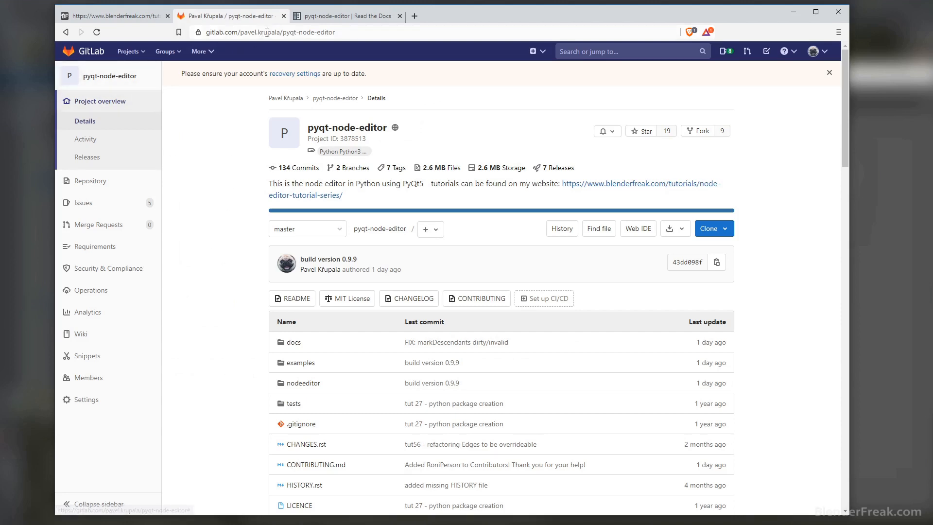
pyautogui.moveTo(272, 28)
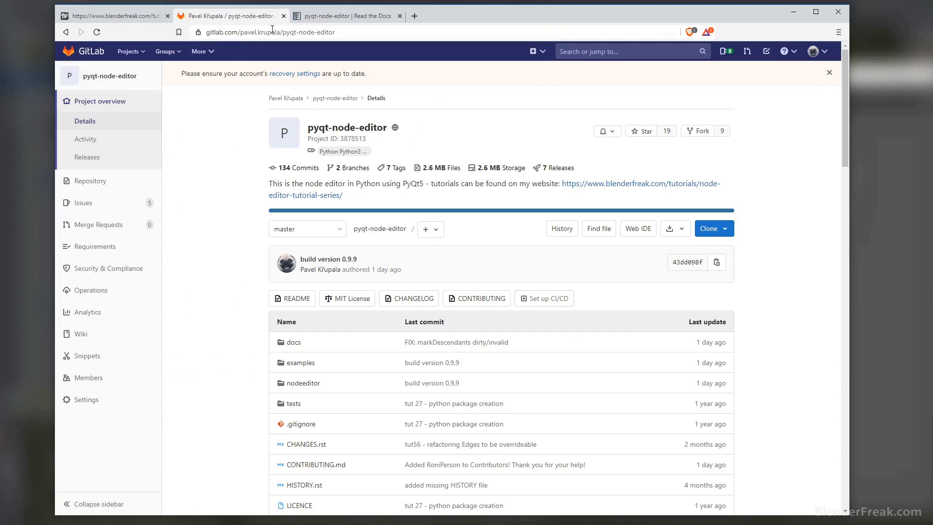
pyautogui.moveTo(117, 117)
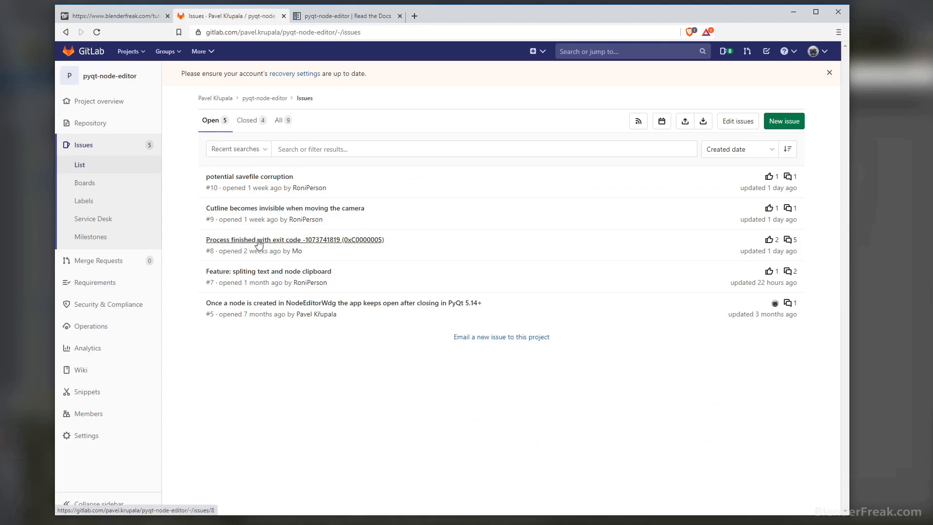
pyautogui.moveTo(291, 244)
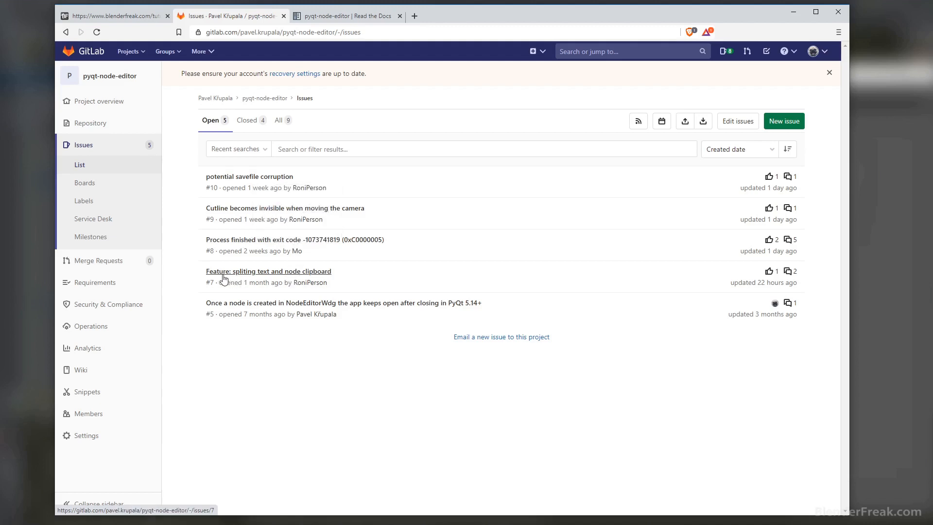
pyautogui.moveTo(249, 275)
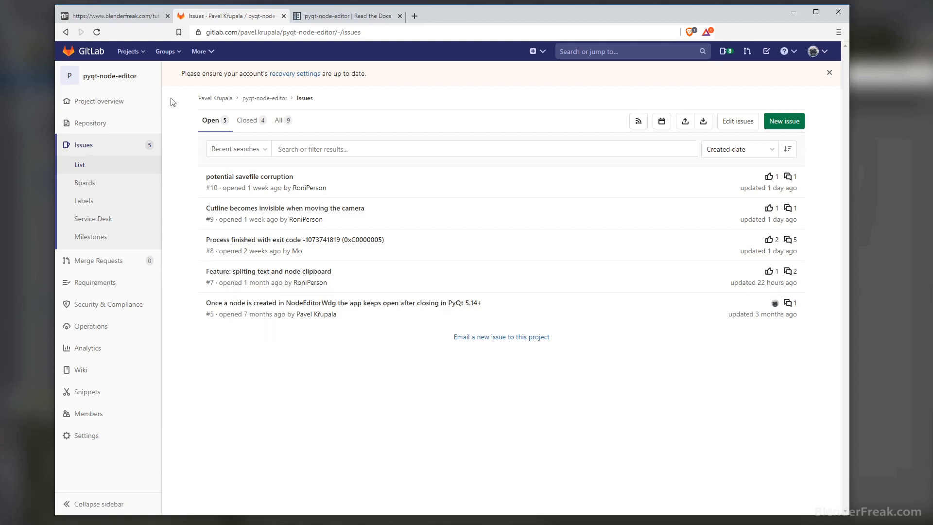
# Return to the BlenderFreak.com Node Editor tutorial page from the GitLab issues
pyautogui.click(113, 16)
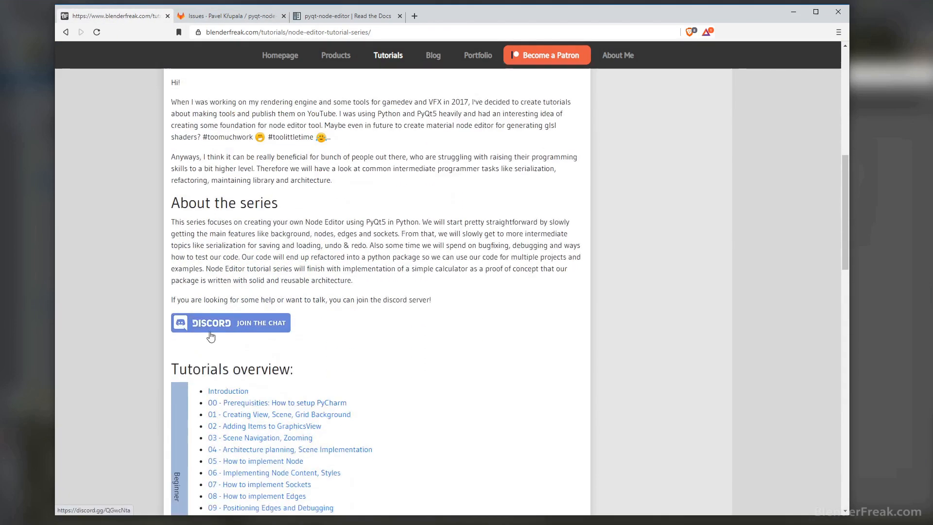
pyautogui.moveTo(273, 328)
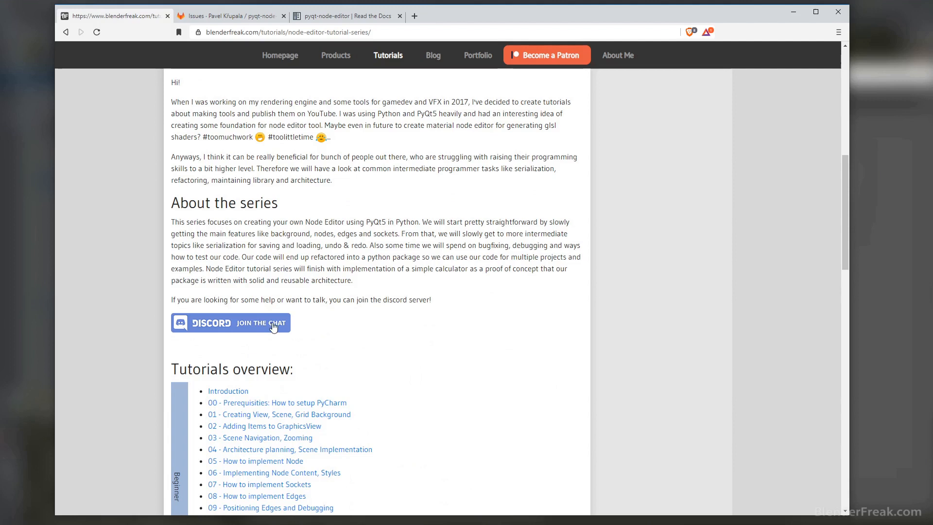
pyautogui.moveTo(272, 327)
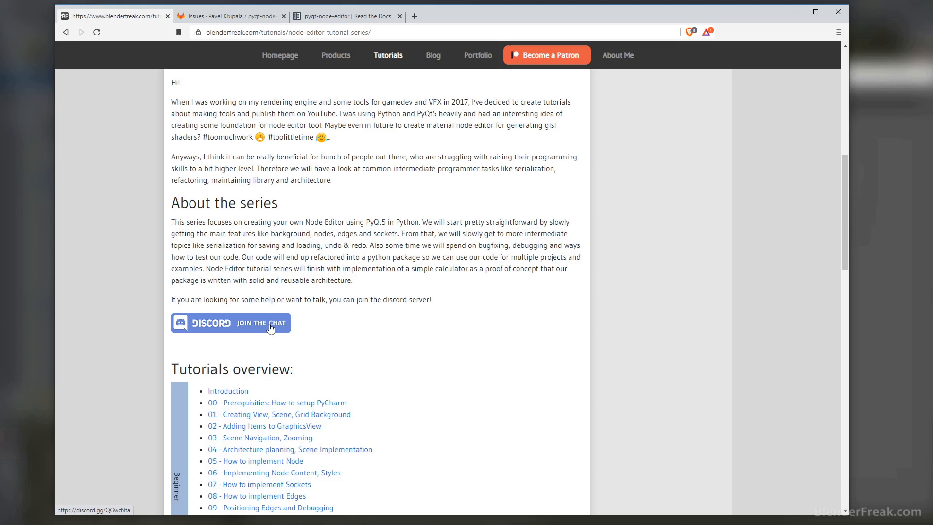
# Show the pyqt-node-editor repository's root file list on the master branch in GitLab
pyautogui.click(230, 15)
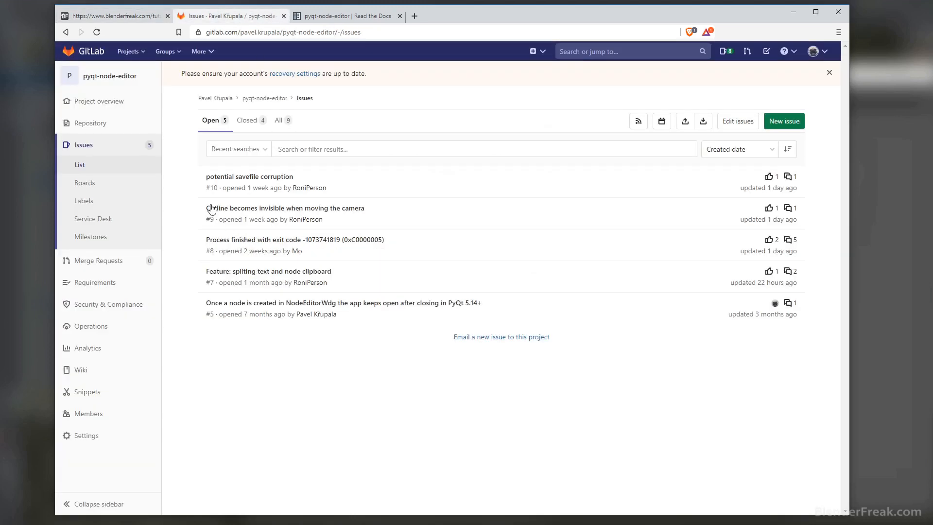
pyautogui.click(91, 123)
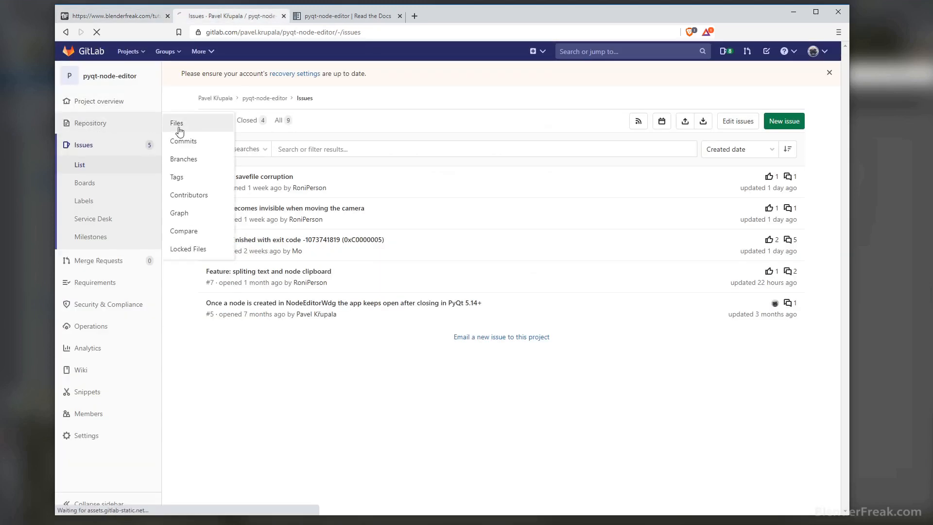
pyautogui.click(176, 123)
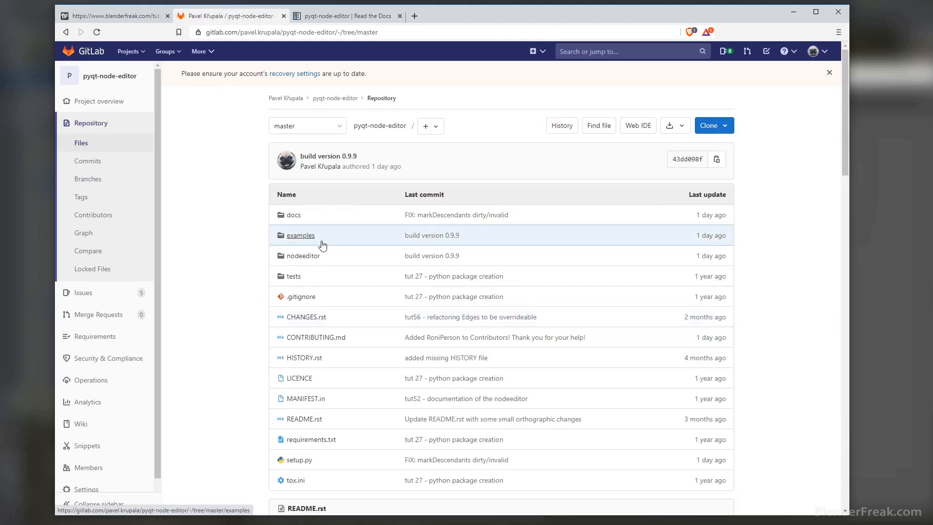
pyautogui.moveTo(306, 256)
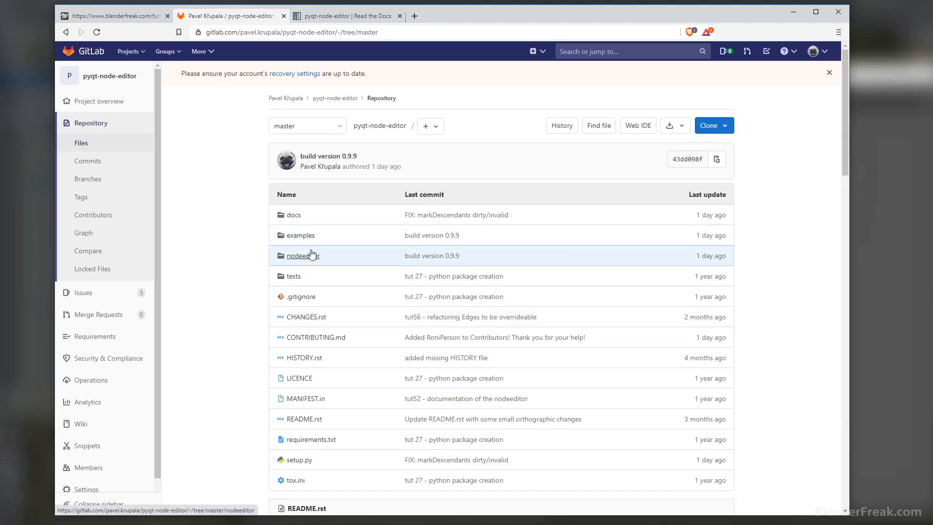
pyautogui.moveTo(268, 267)
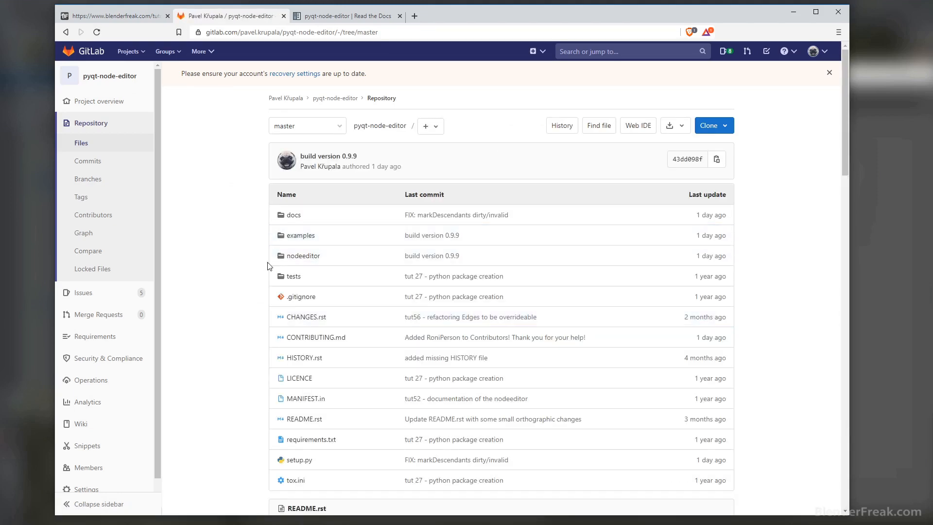
pyautogui.moveTo(264, 283)
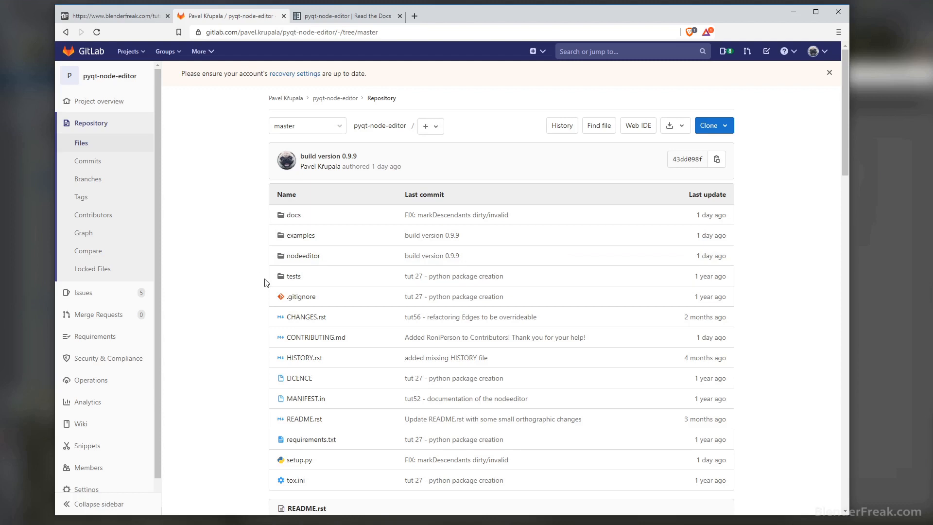
pyautogui.moveTo(233, 290)
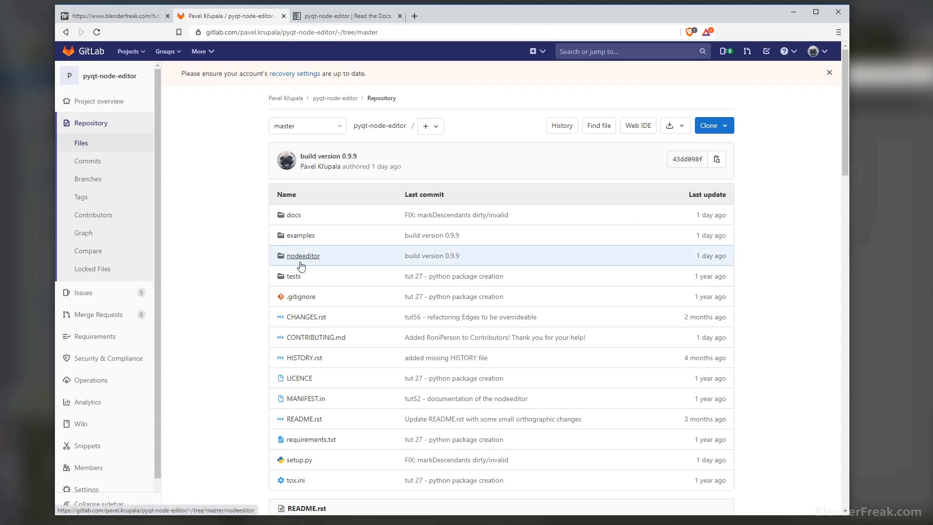
pyautogui.moveTo(322, 260)
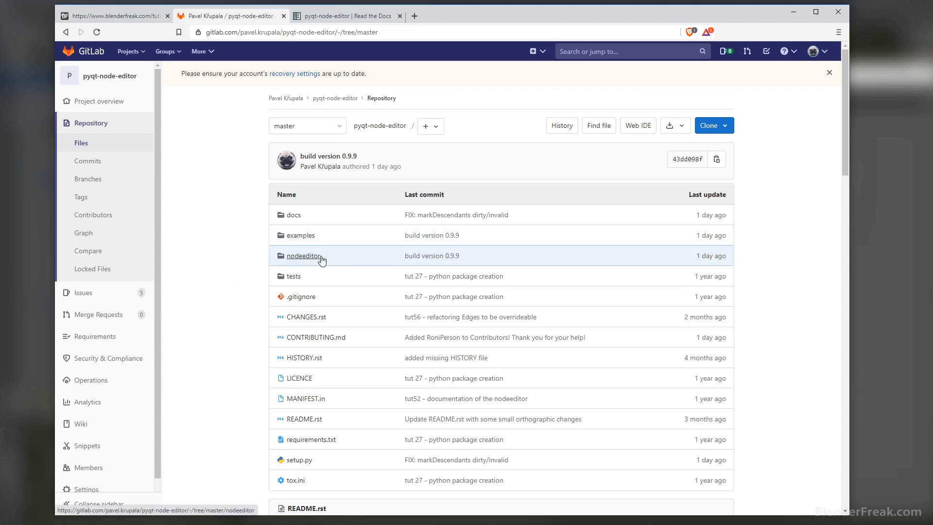
pyautogui.moveTo(295, 263)
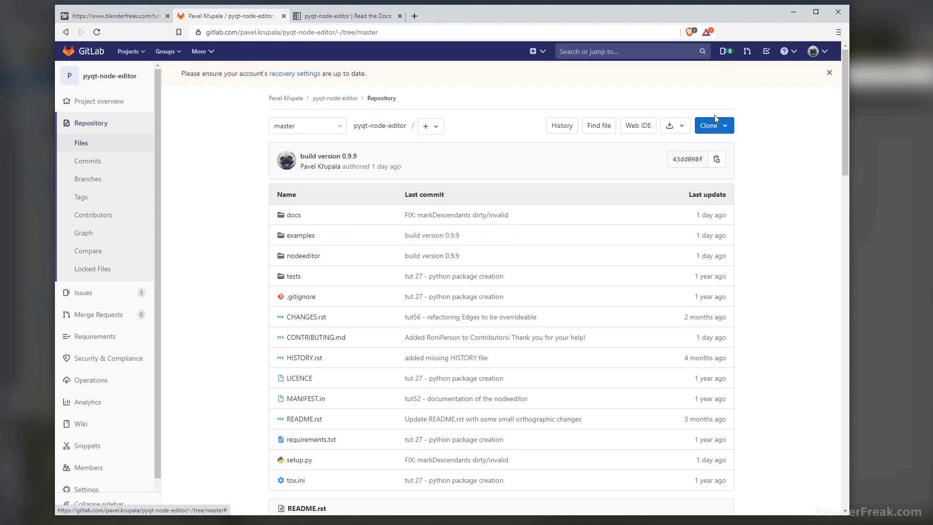
pyautogui.click(301, 235)
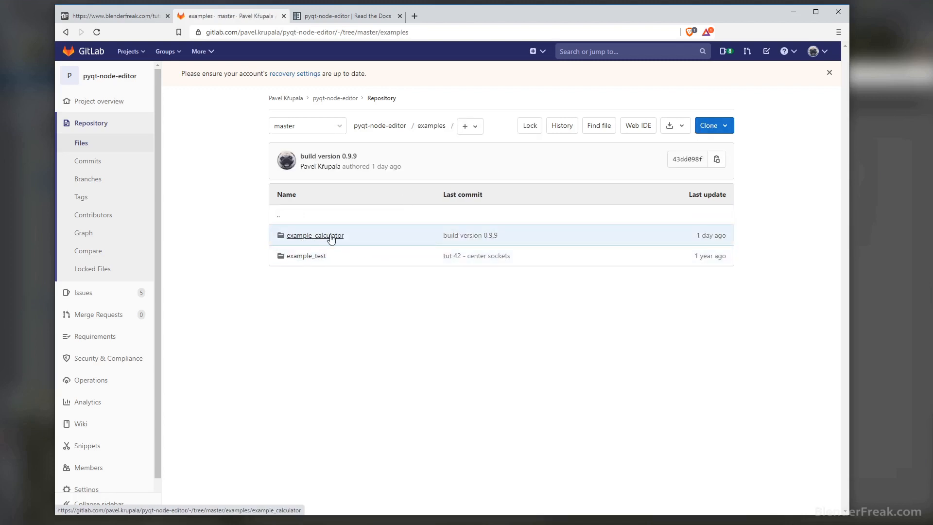
pyautogui.moveTo(317, 260)
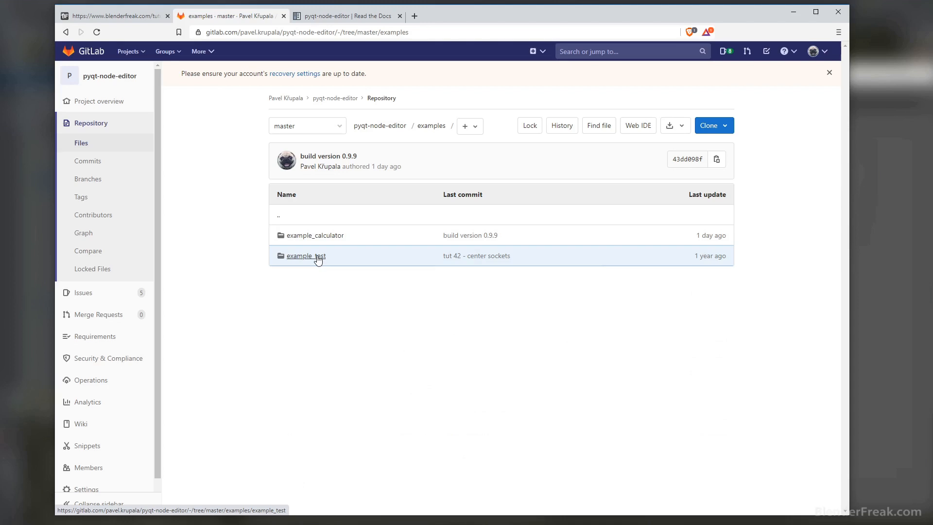
pyautogui.click(65, 32)
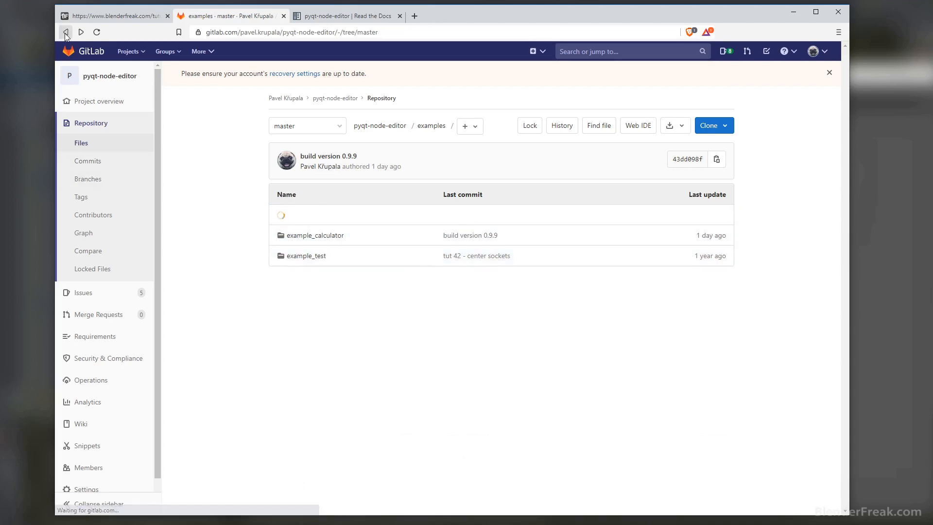
pyautogui.click(65, 32)
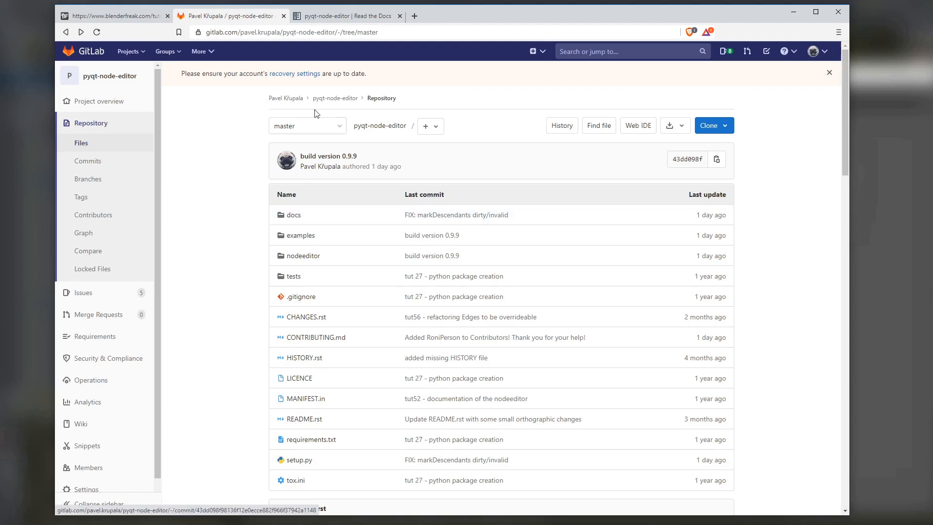
# Switch to the Read the Docs project page and launch View Docs in a new tab
pyautogui.click(345, 16)
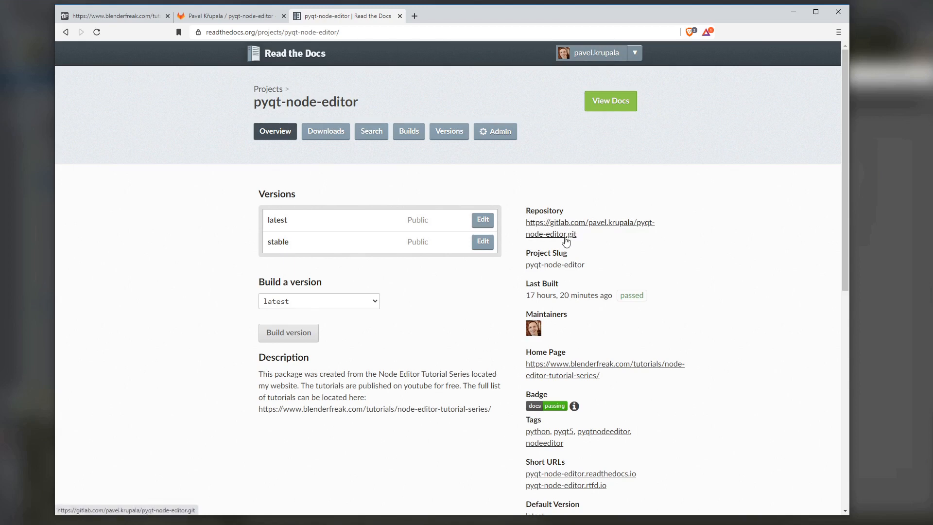
pyautogui.moveTo(563, 243)
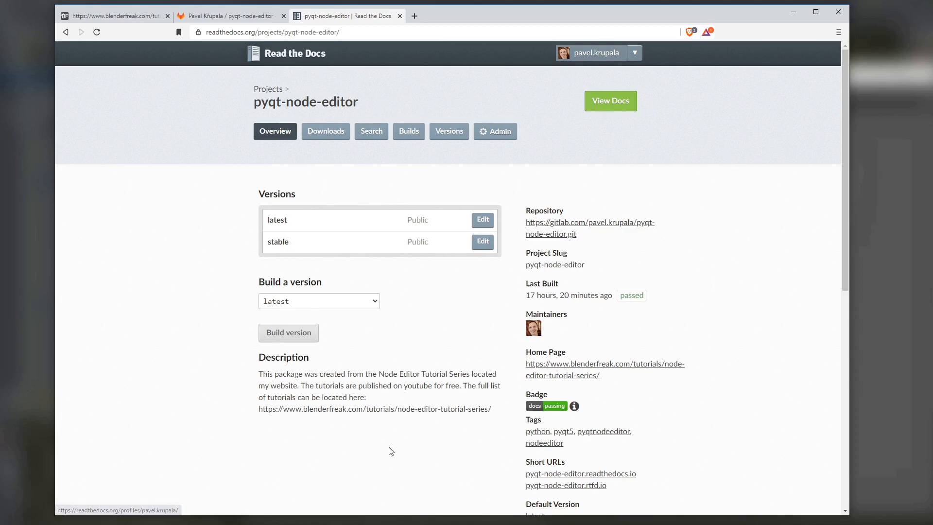
pyautogui.moveTo(588, 78)
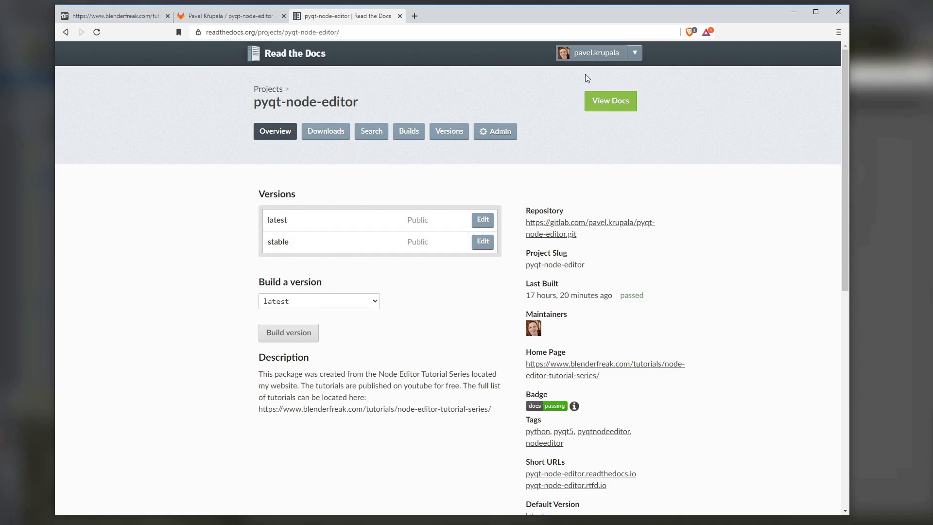
pyautogui.click(610, 100)
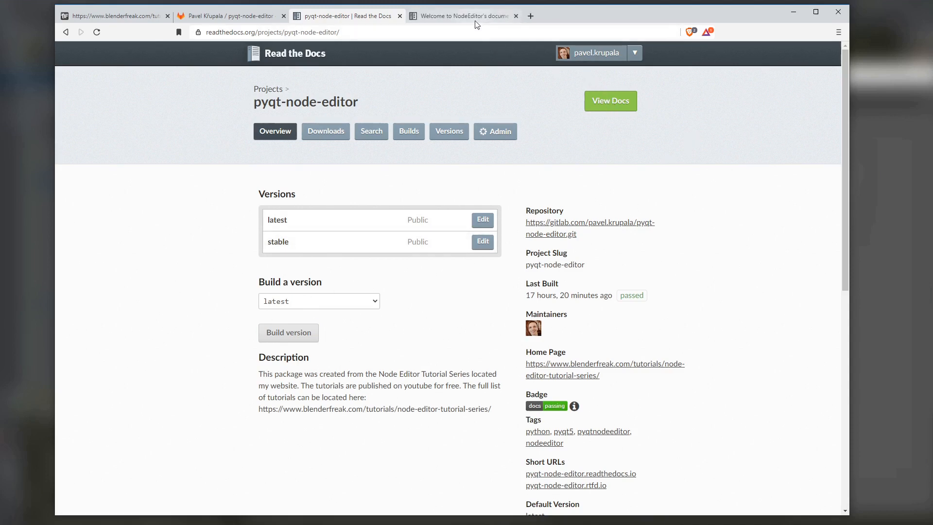
# Browse the NodeEditor documentation contents and open its Coding Standards page
pyautogui.click(461, 16)
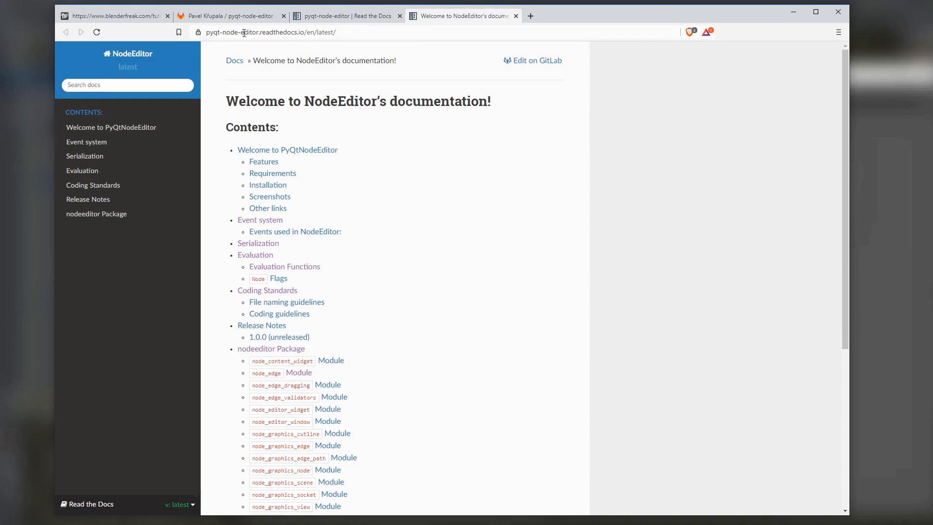
pyautogui.moveTo(297, 50)
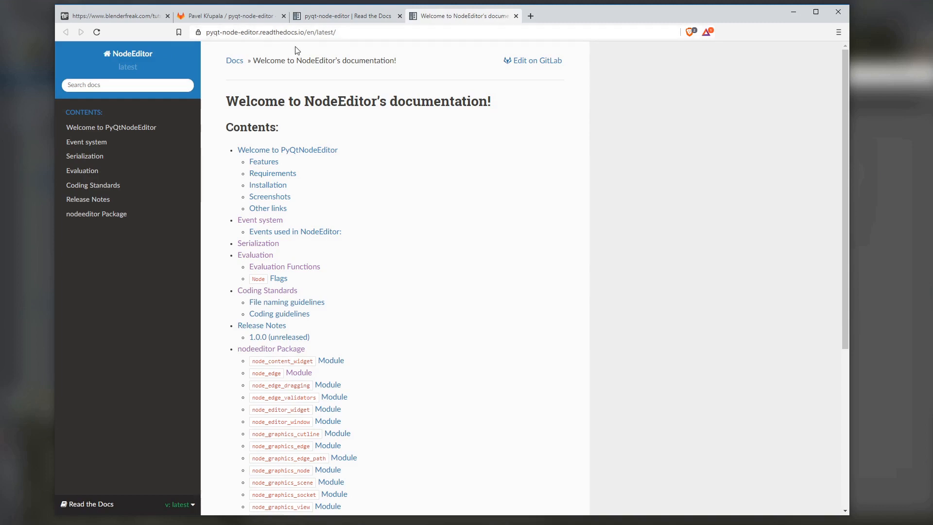
pyautogui.scroll(-3)
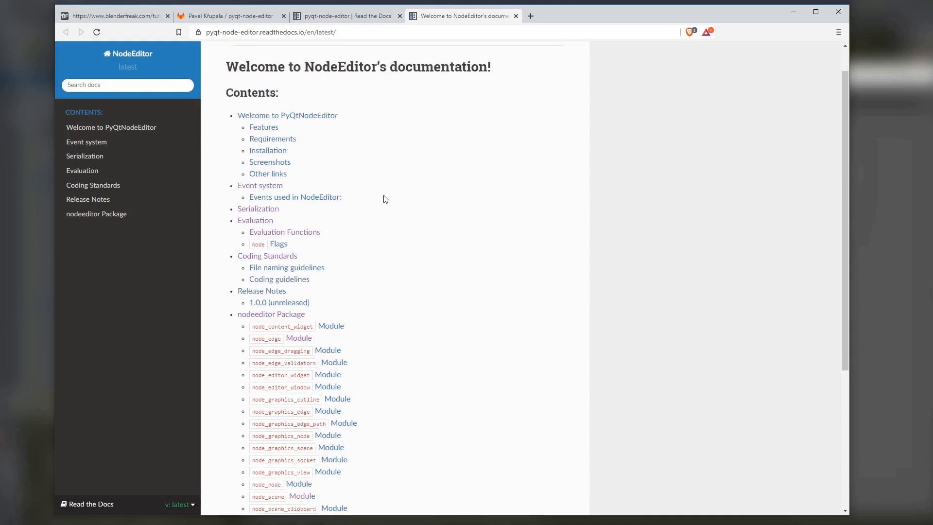
pyautogui.scroll(-3)
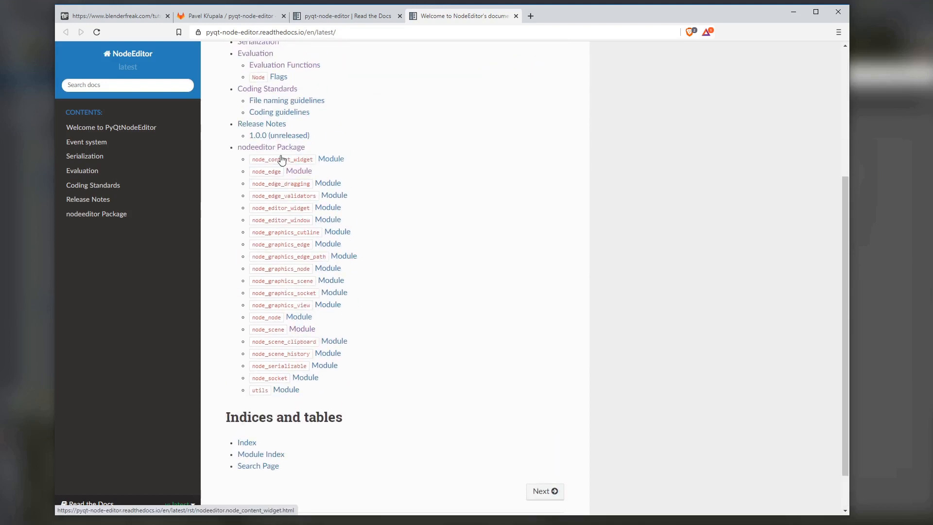
pyautogui.scroll(3)
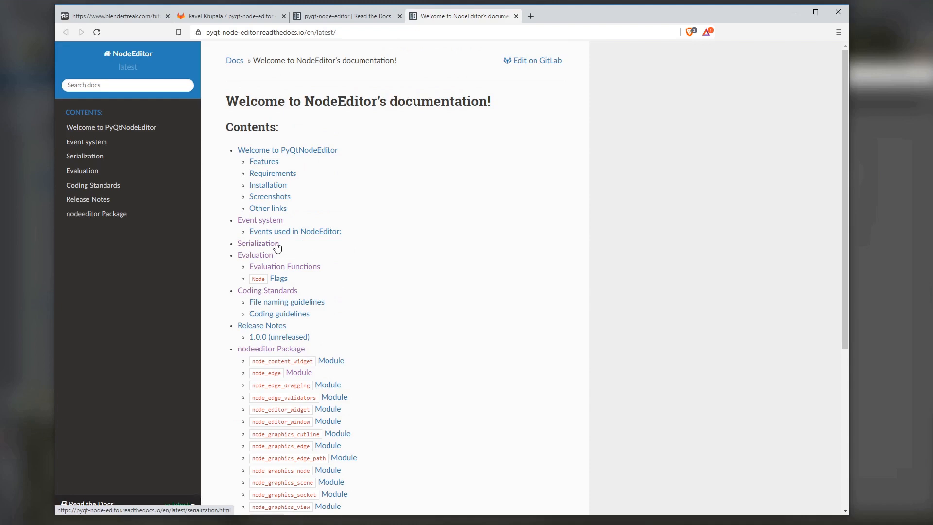
pyautogui.moveTo(281, 257)
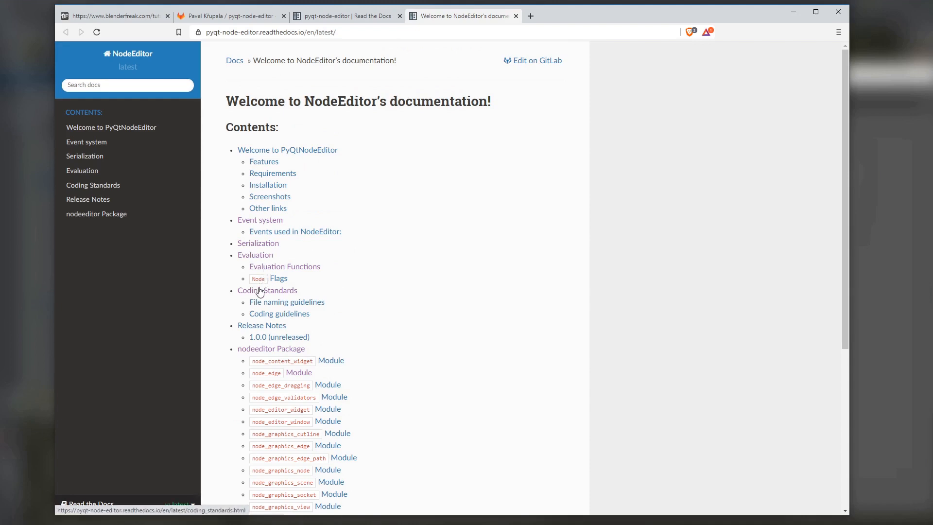
pyautogui.click(267, 290)
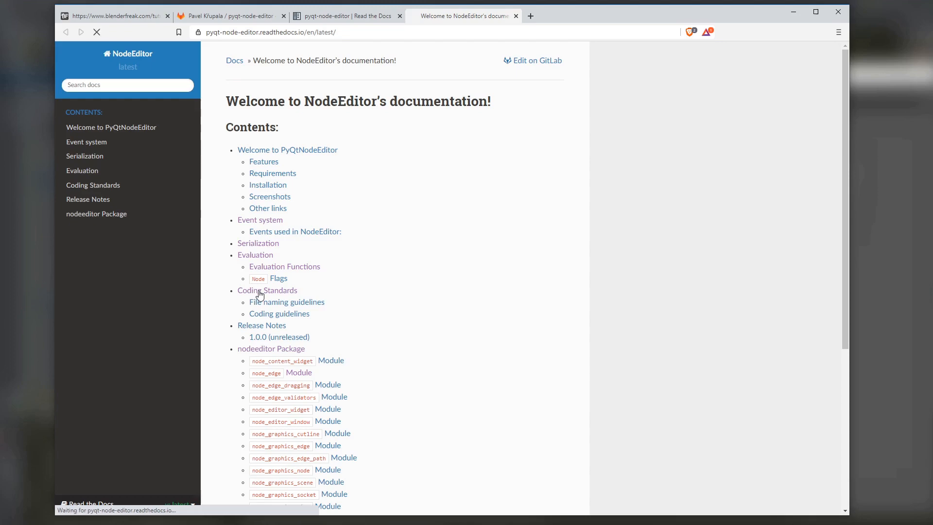
pyautogui.click(266, 290)
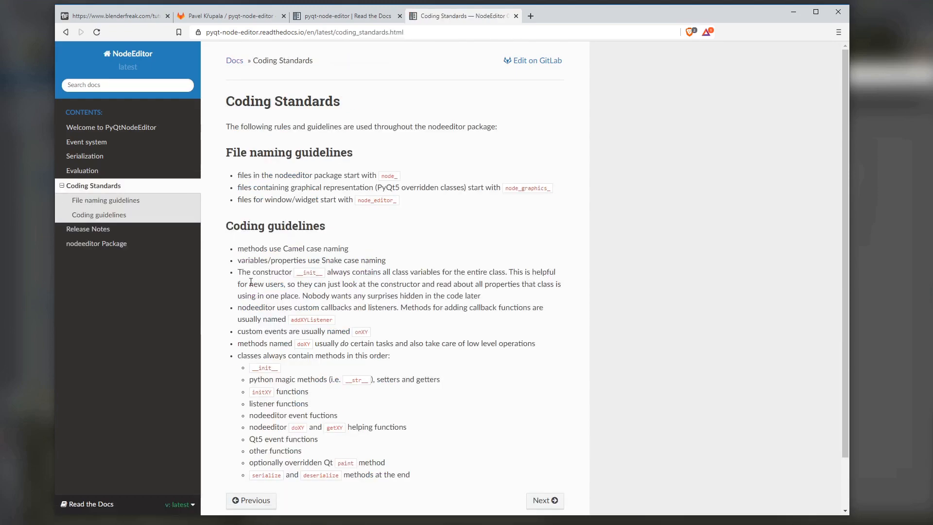